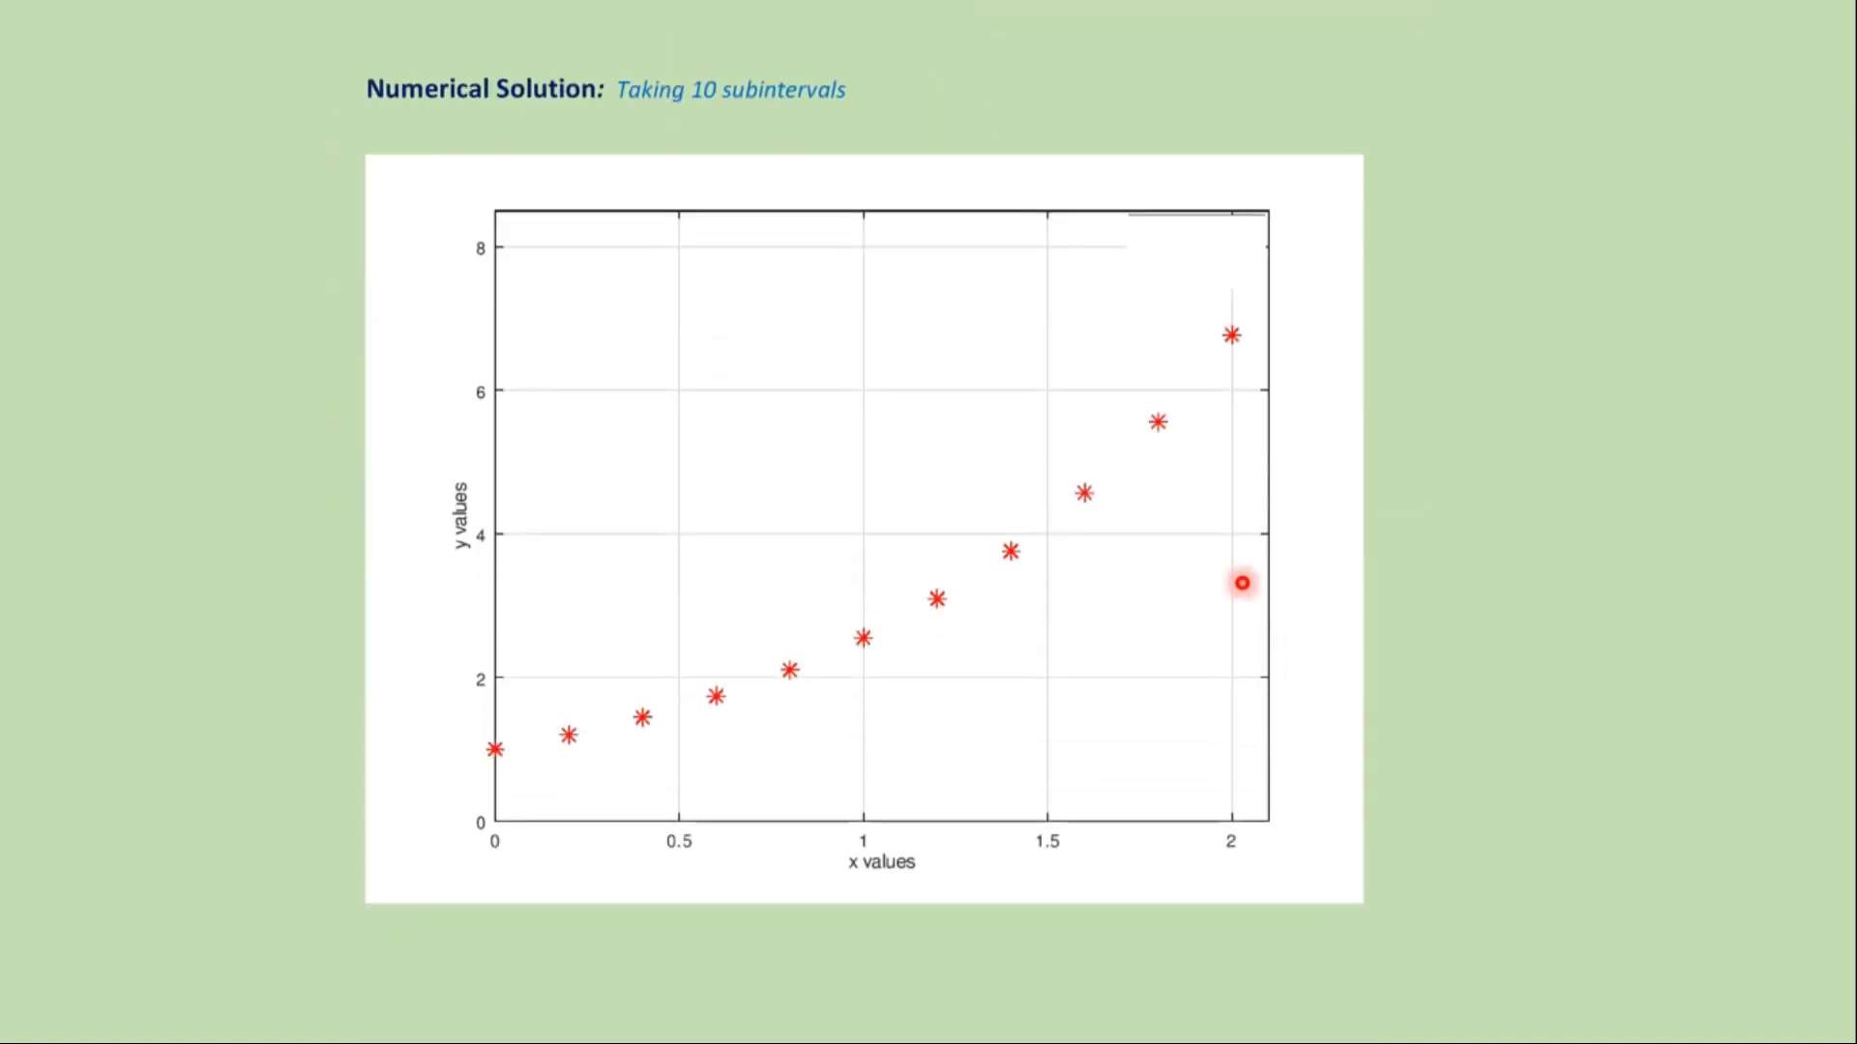
mouse_move(909, 651)
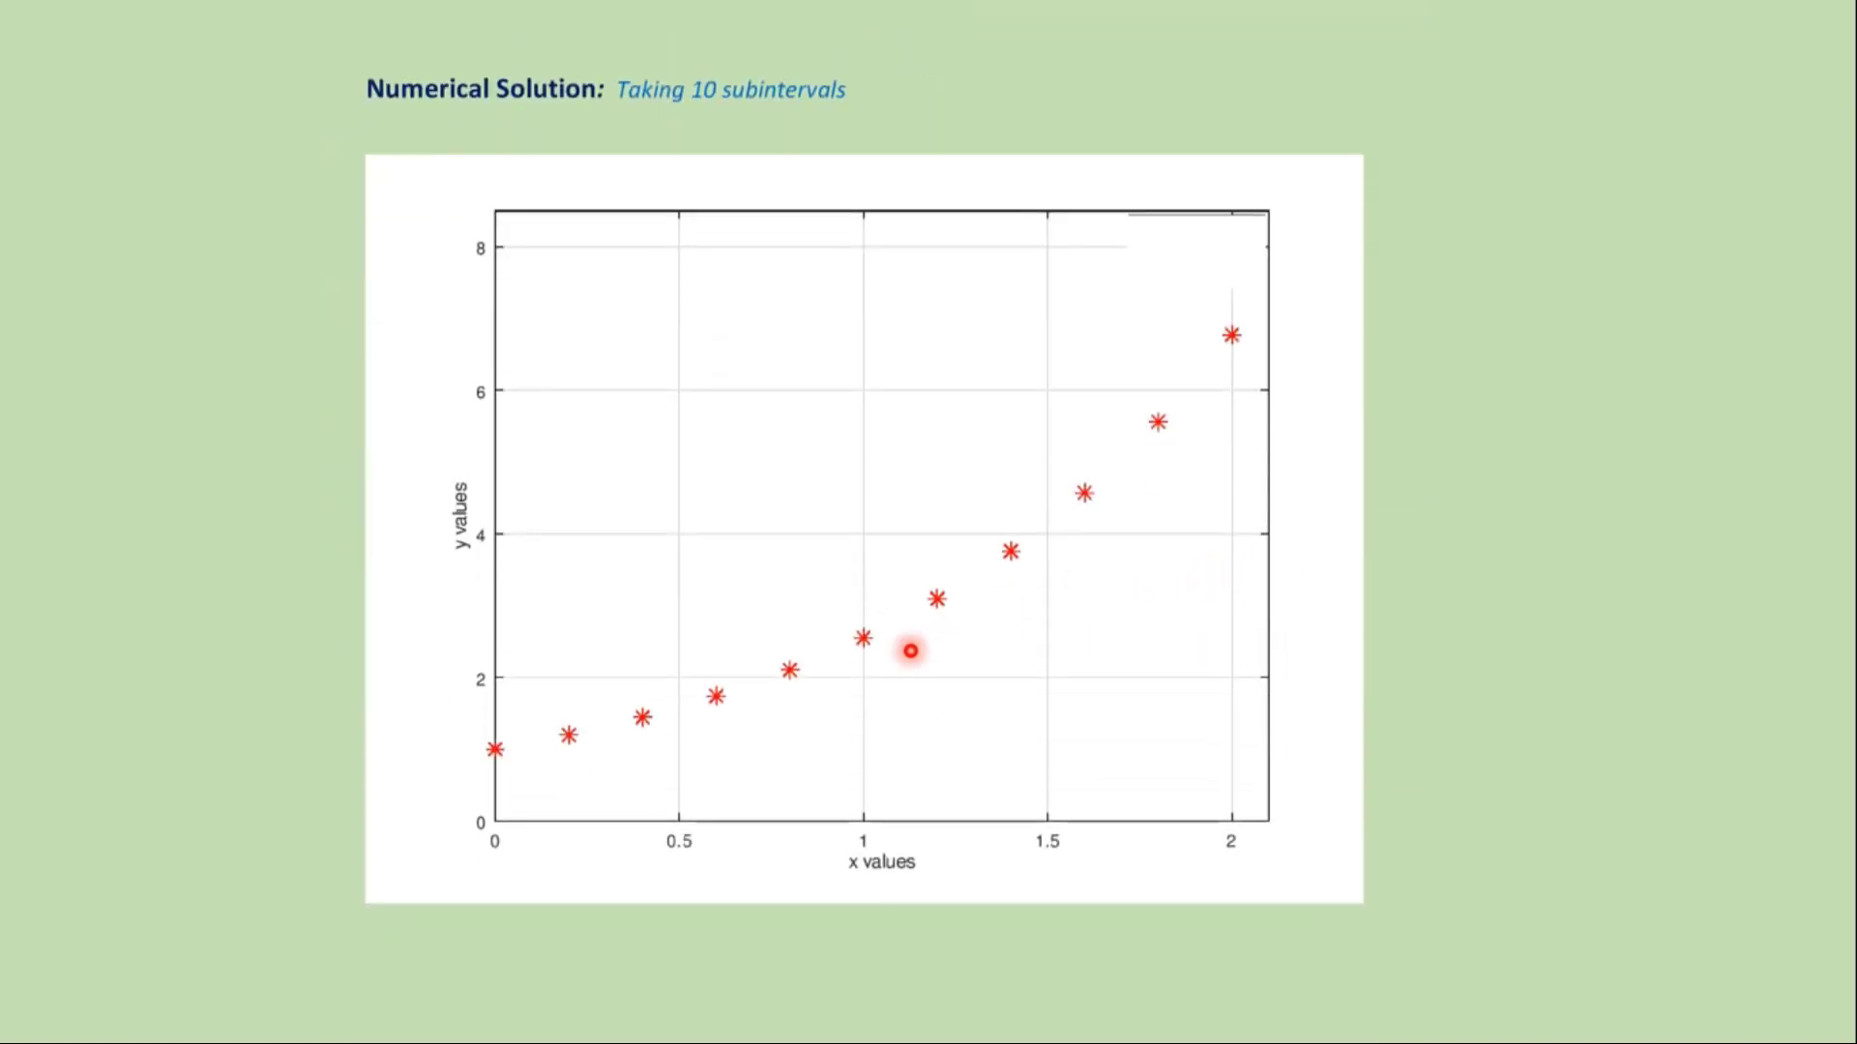
mouse_move(965, 608)
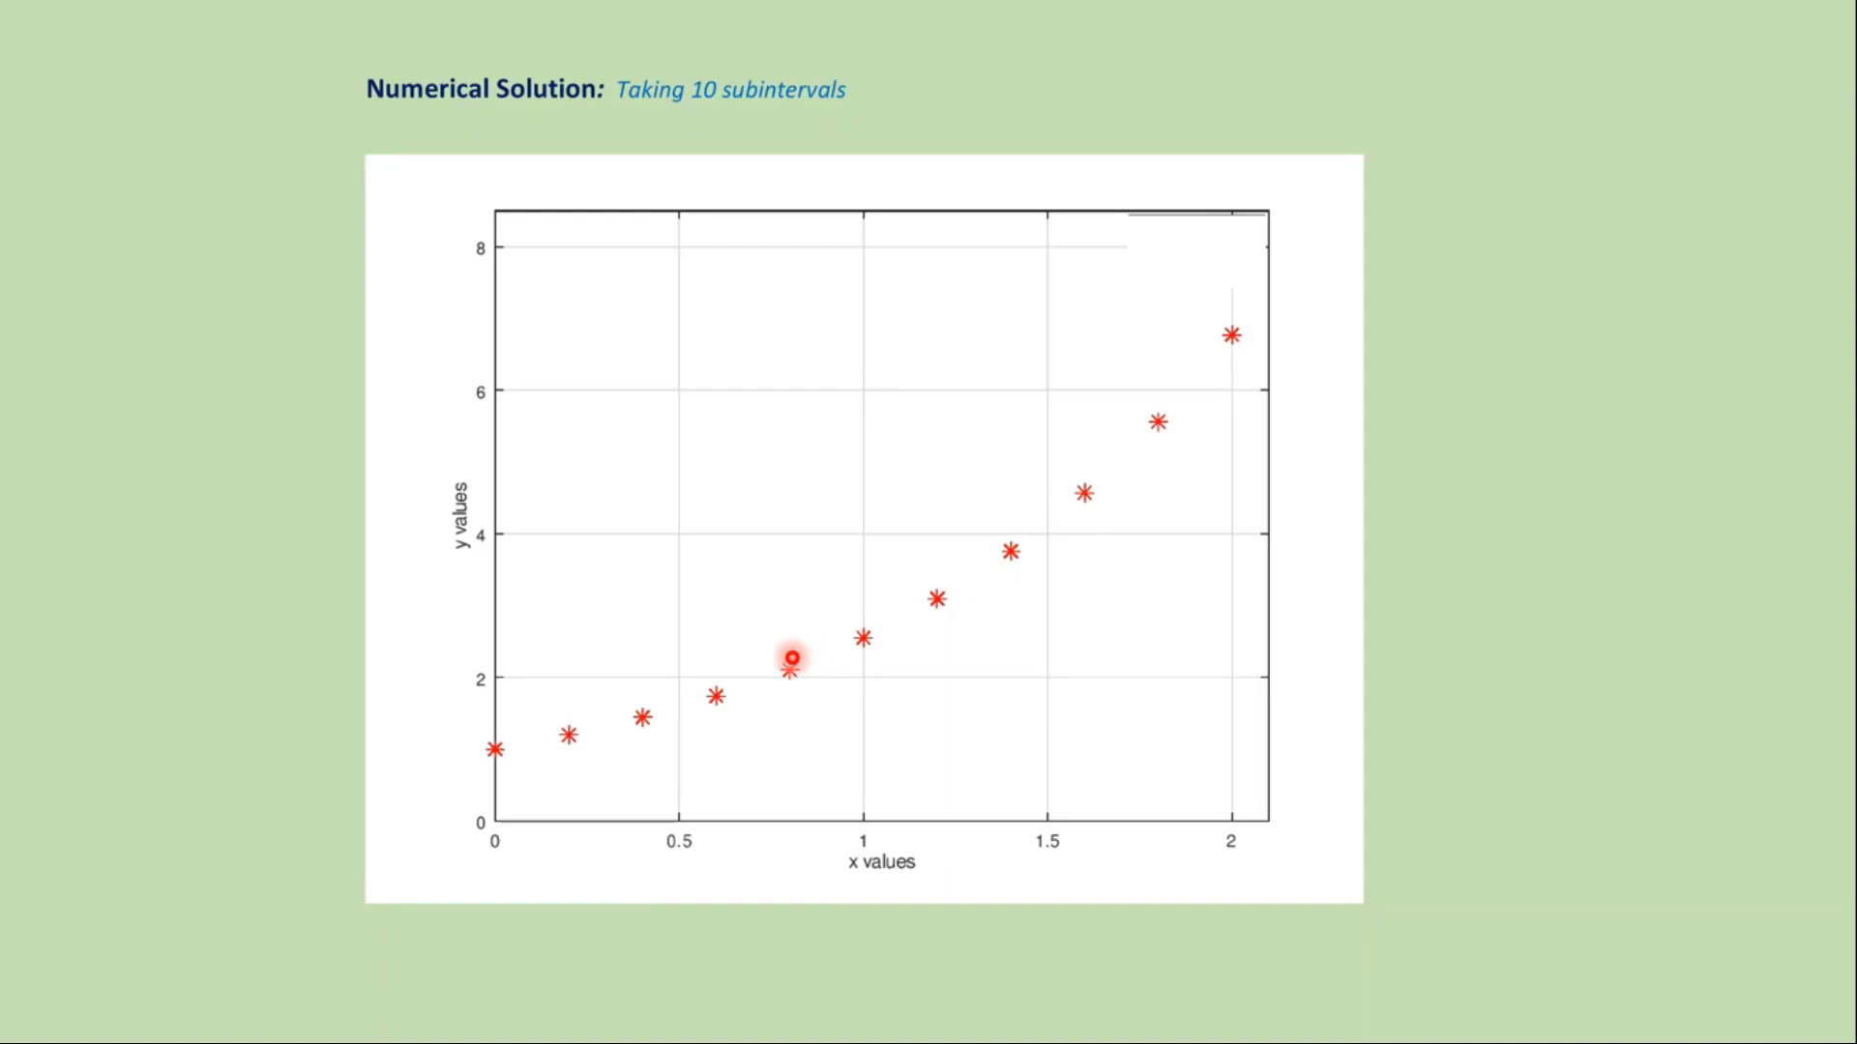
Advance to the 'Exact result vs. Numerical result' comparison slide.
key("Right")
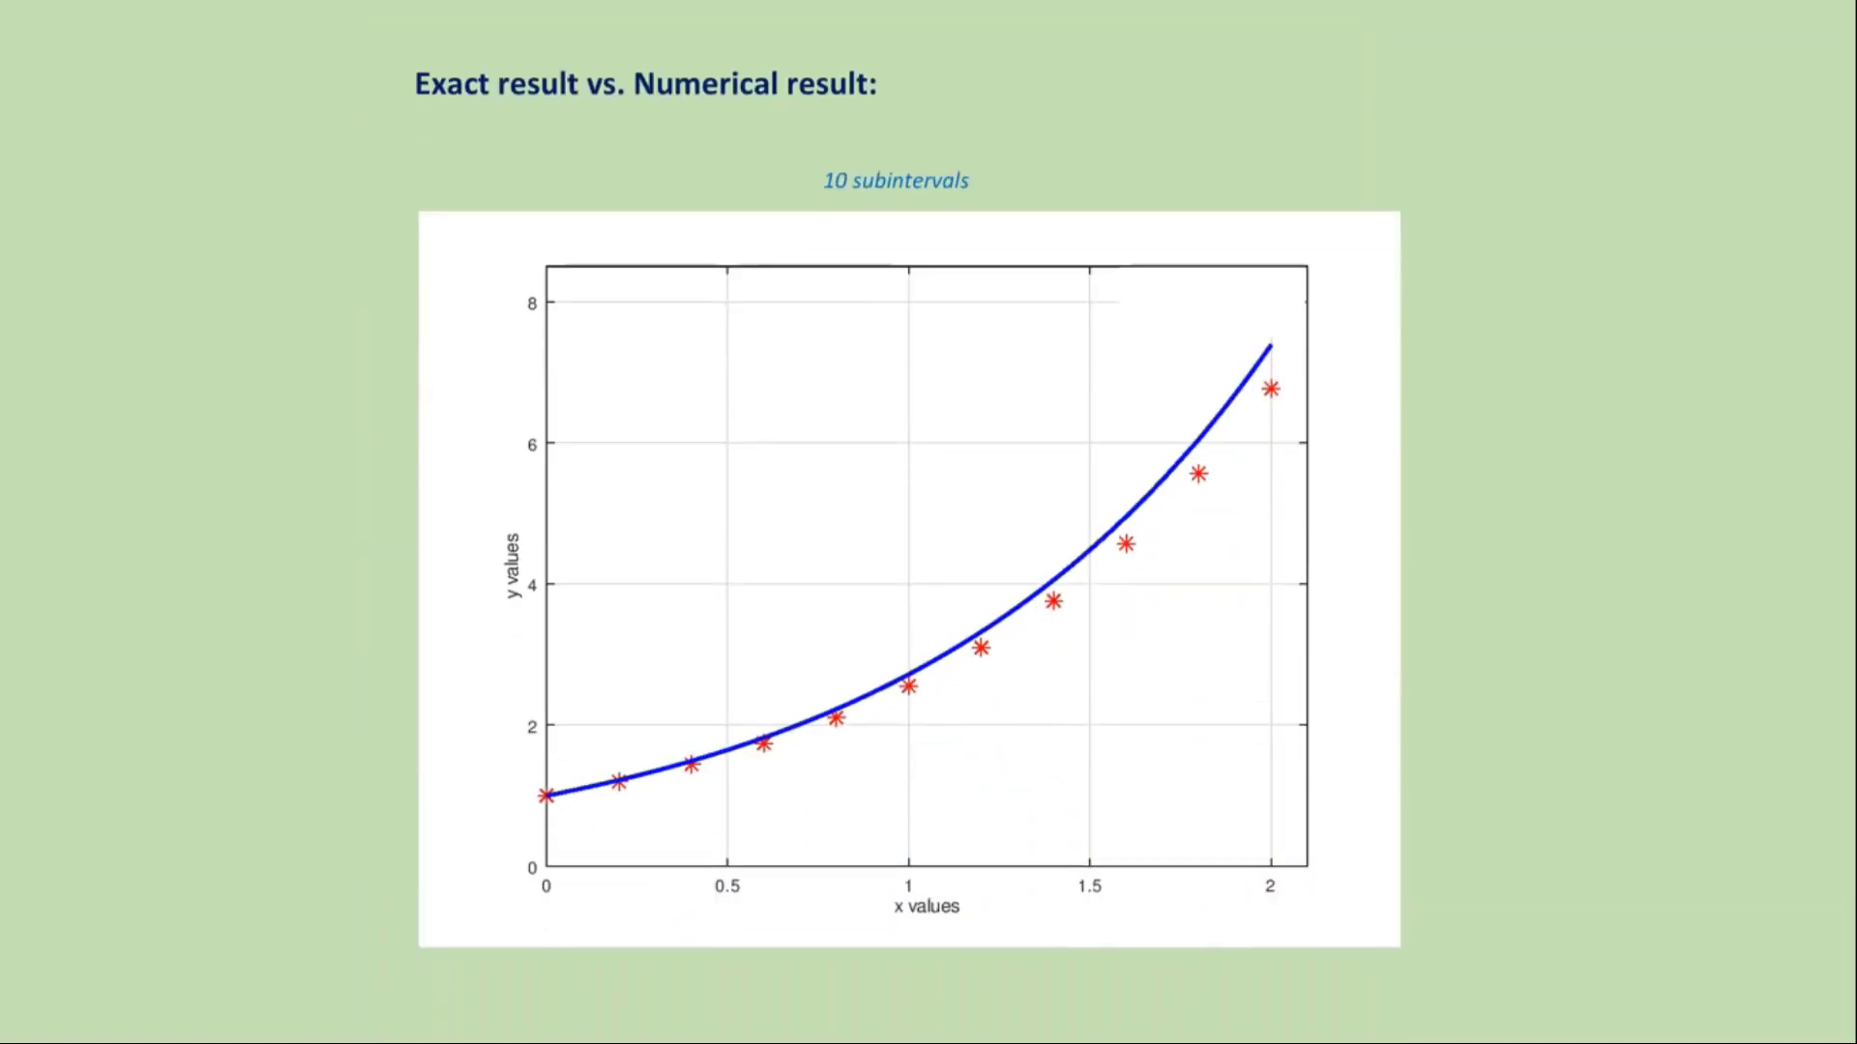
Leave the presentation for the Octave window with Midpoint_method.m in the Editor.
left_click(791, 682)
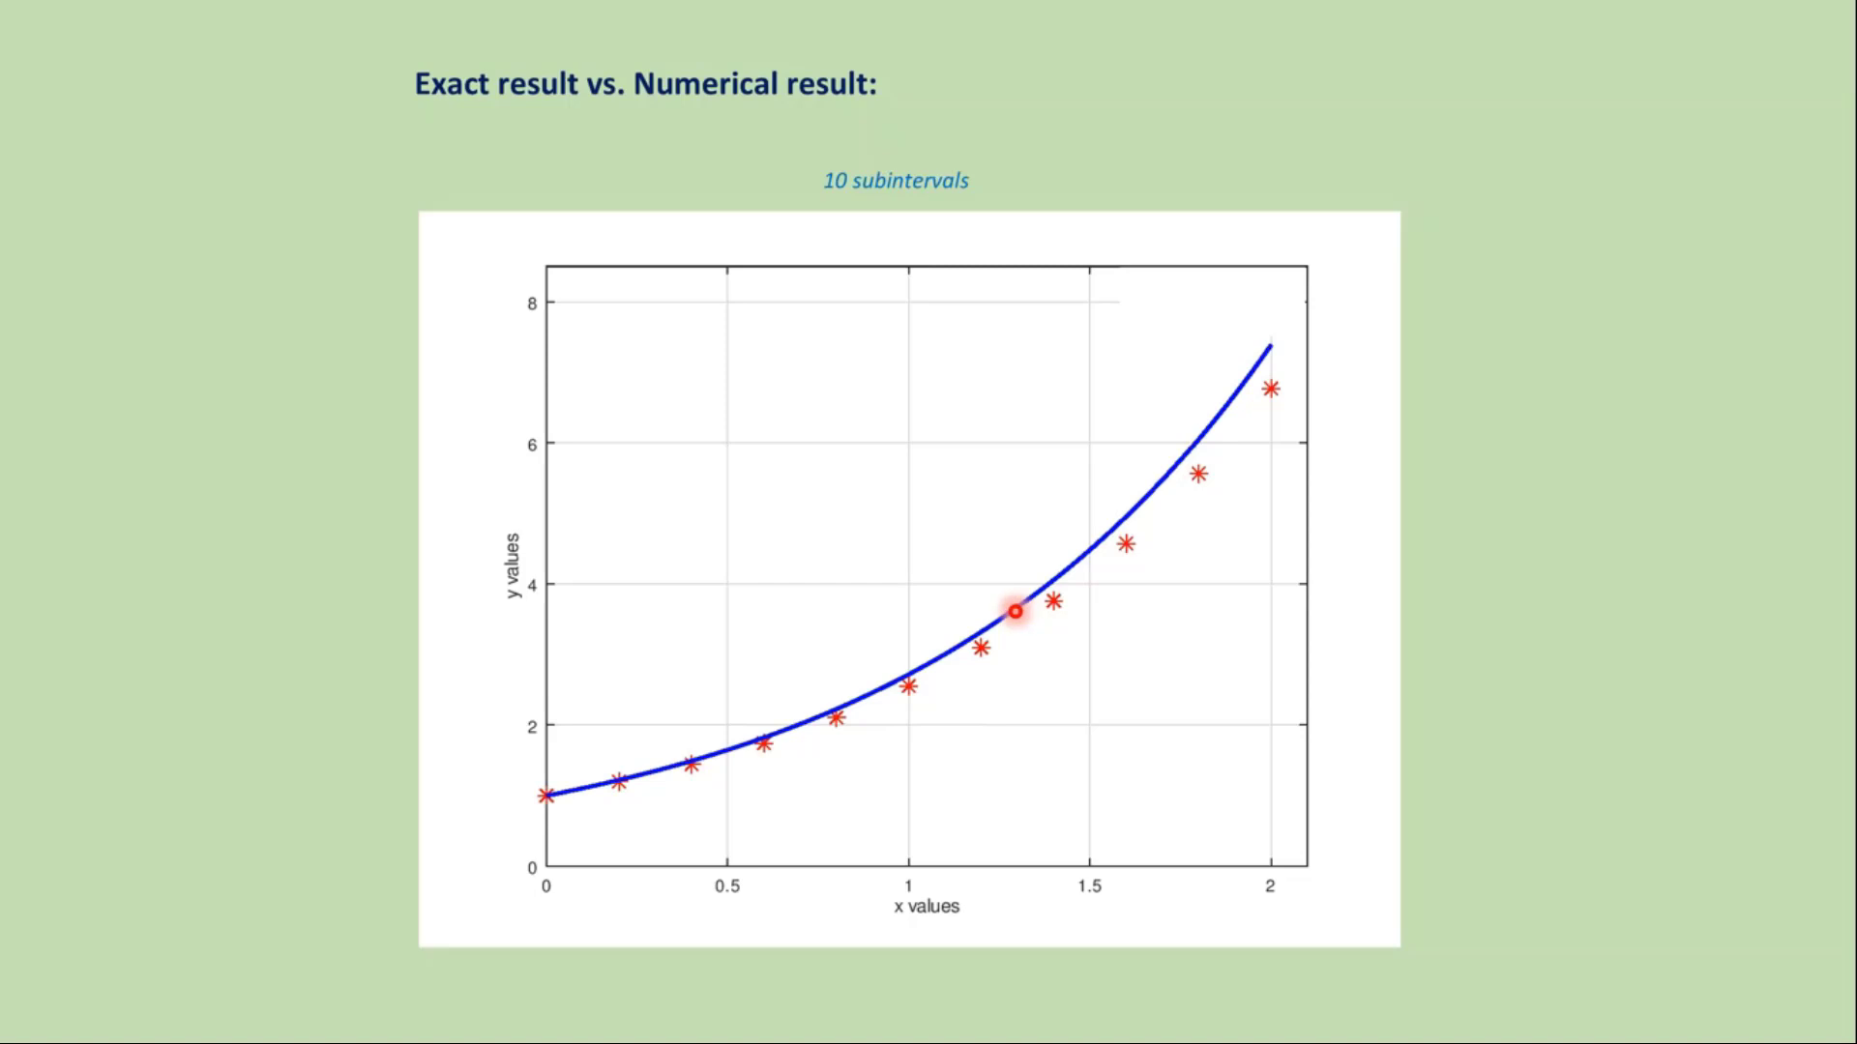
mouse_move(955, 675)
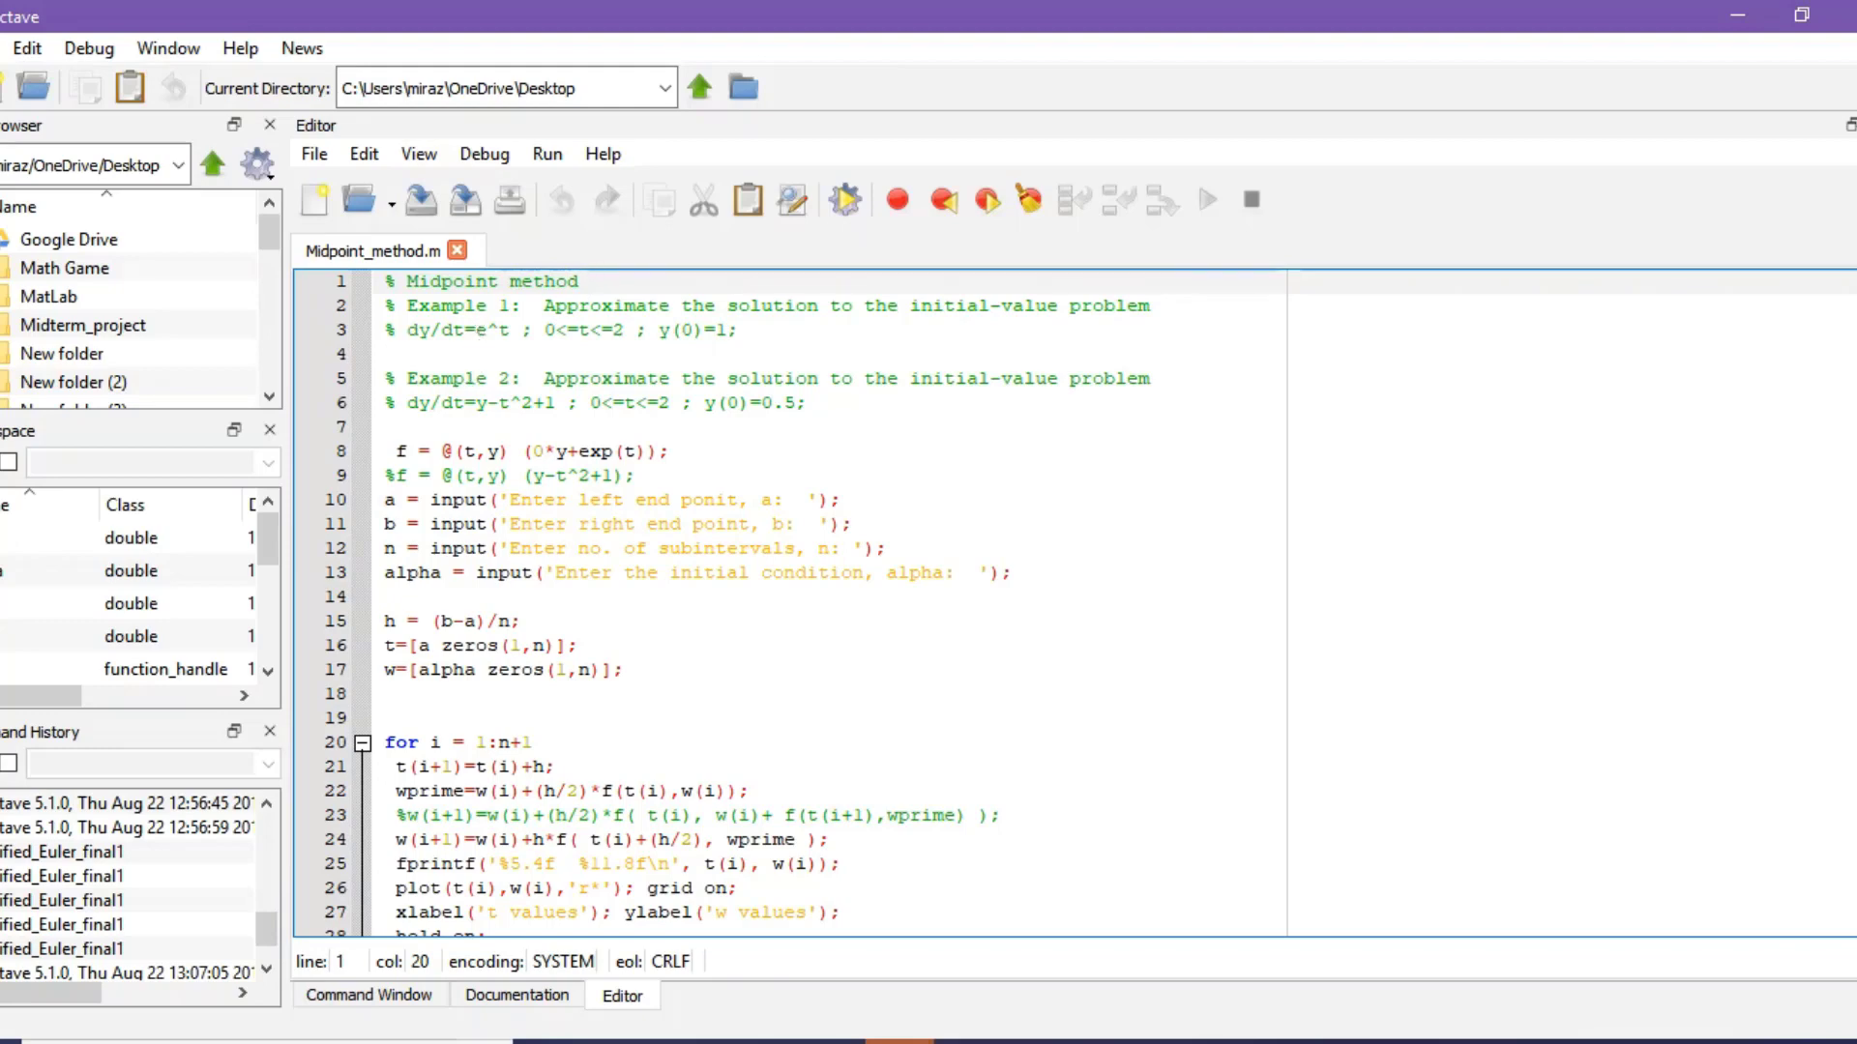
Review the script and launch Midpoint_method again from the Command Window.
scroll("down", 3)
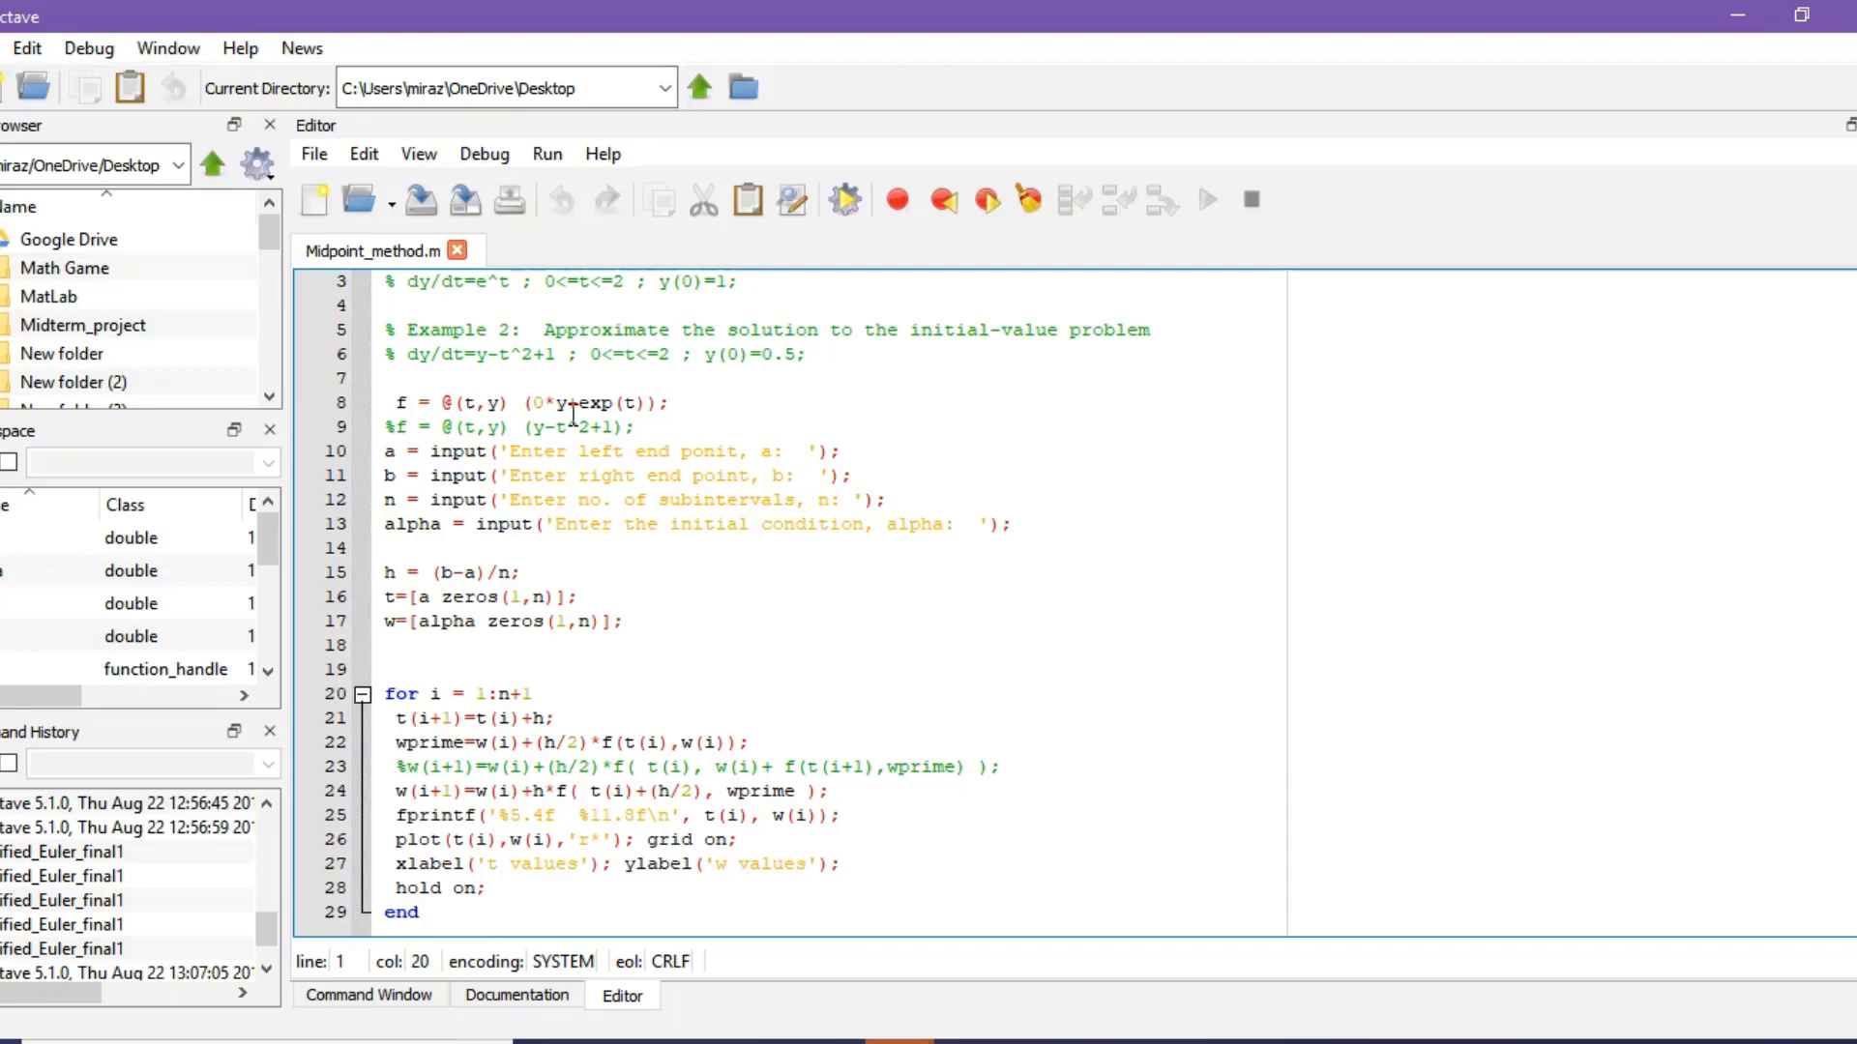
mouse_move(548, 154)
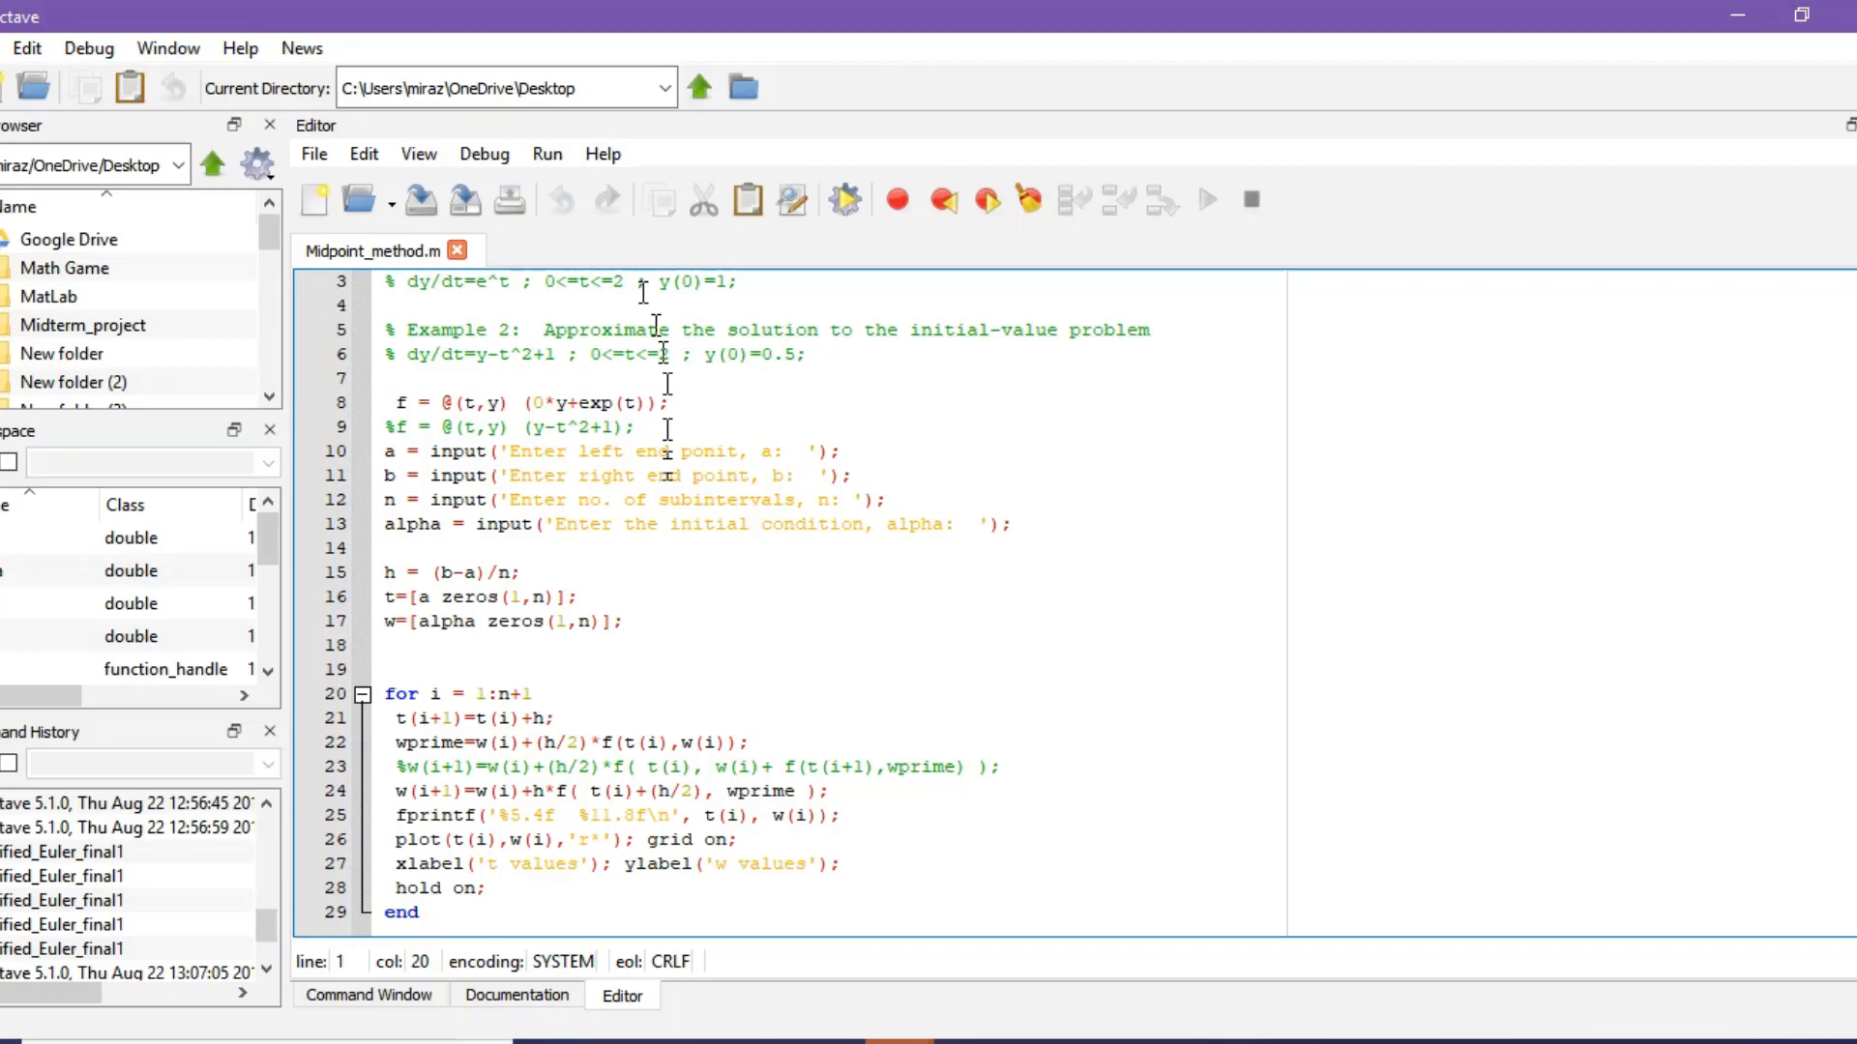
left_click(367, 994)
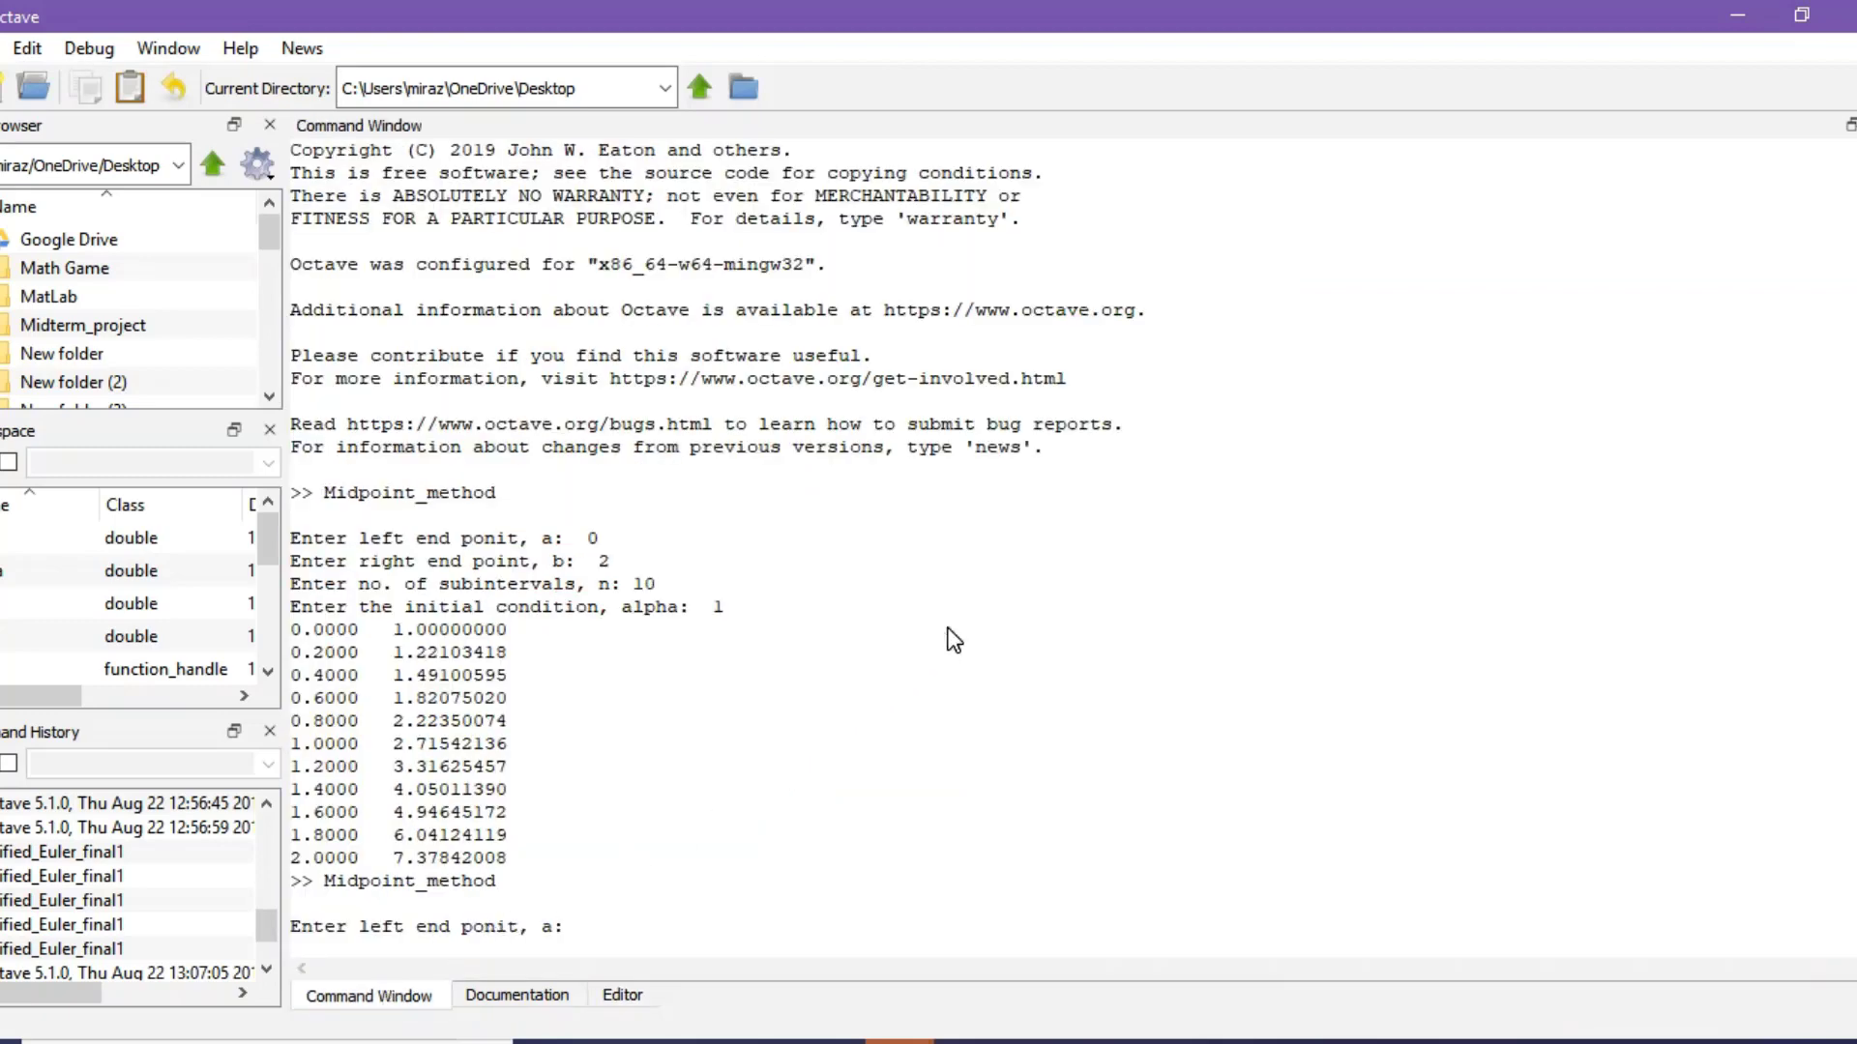
Run Example 1 with a=0, b=2, n=10, alpha=1, view the plot and return to the script.
type("0")
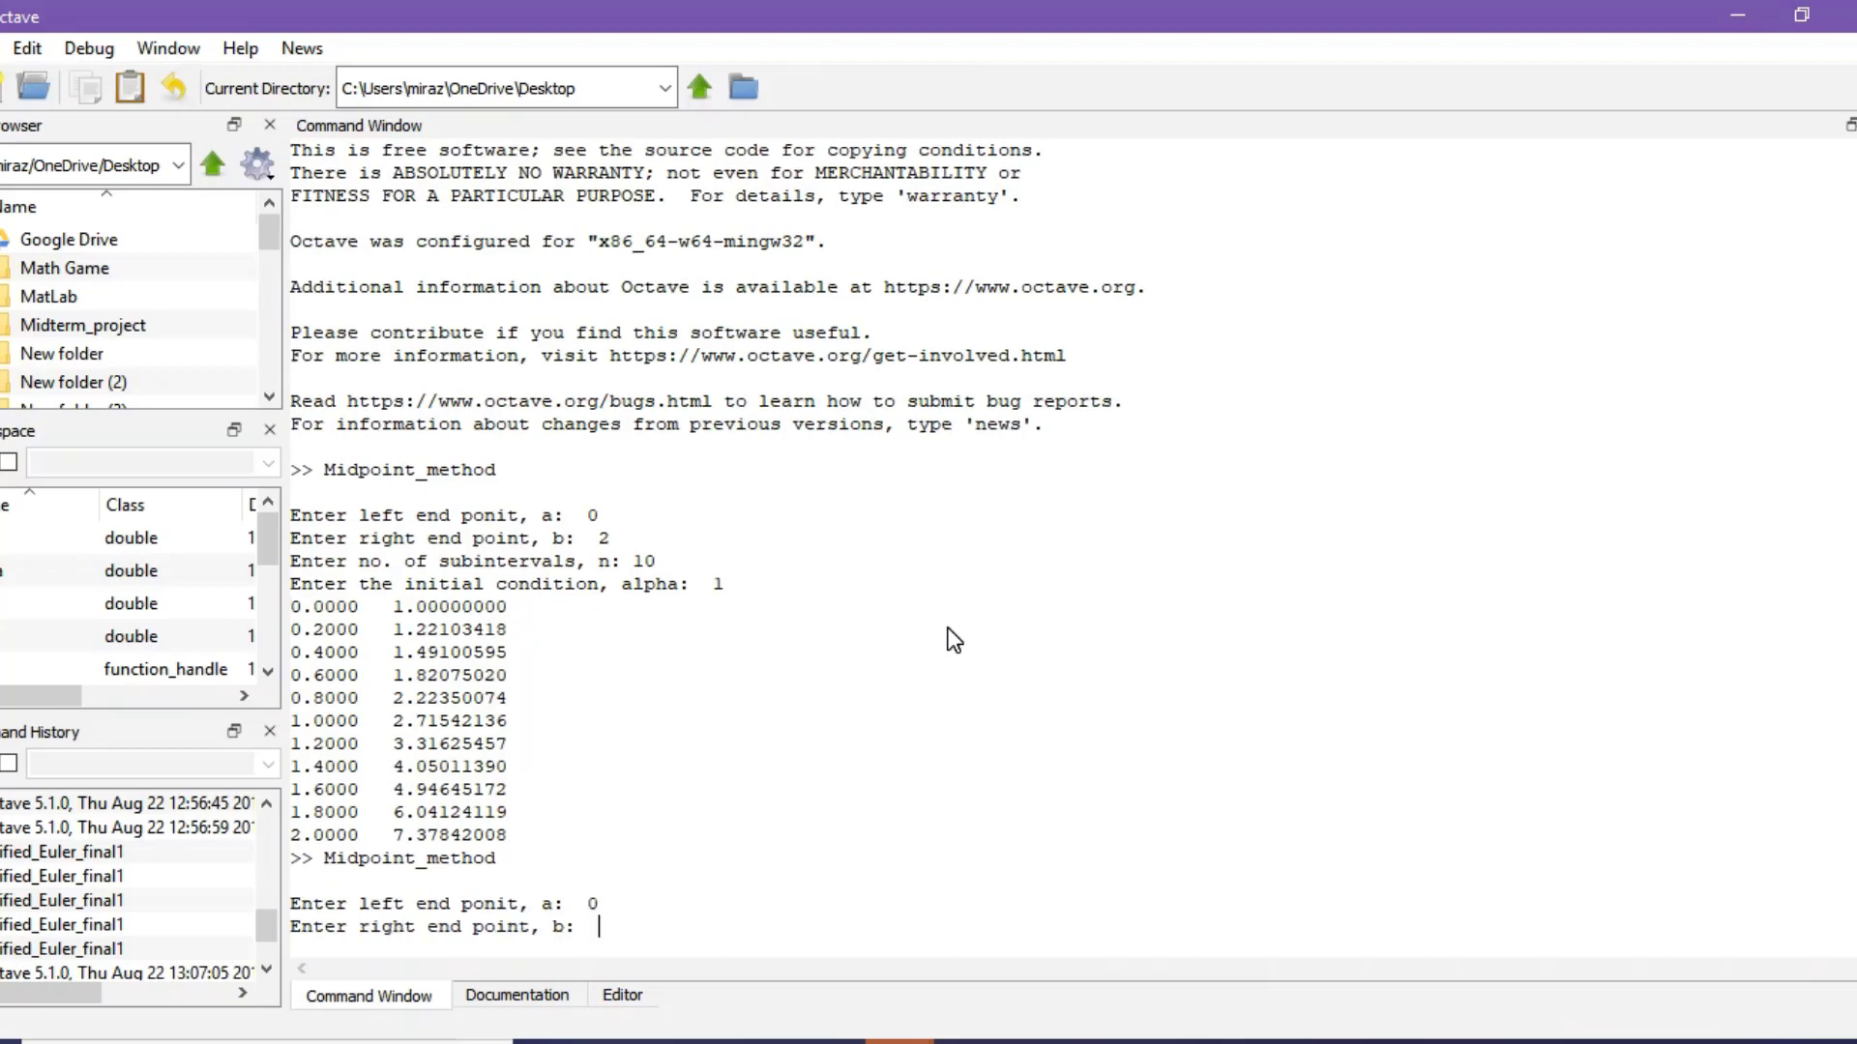
type("2")
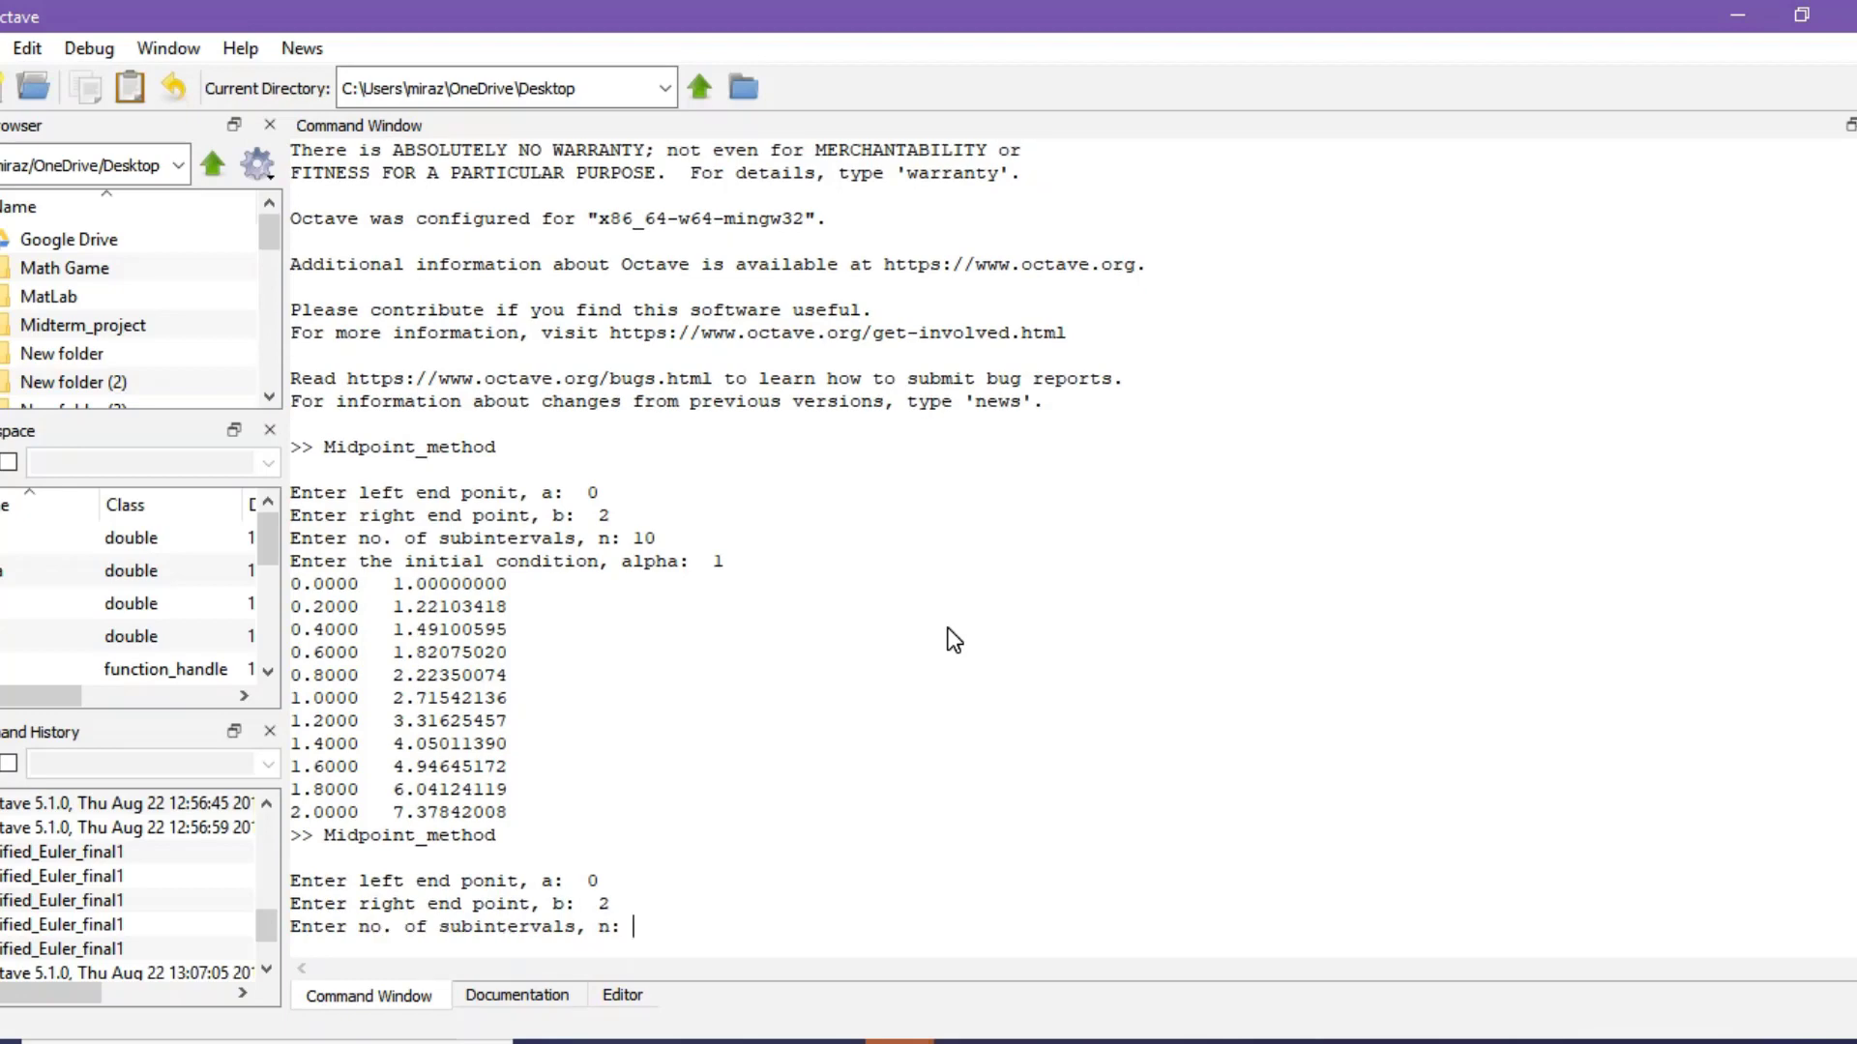
type("10")
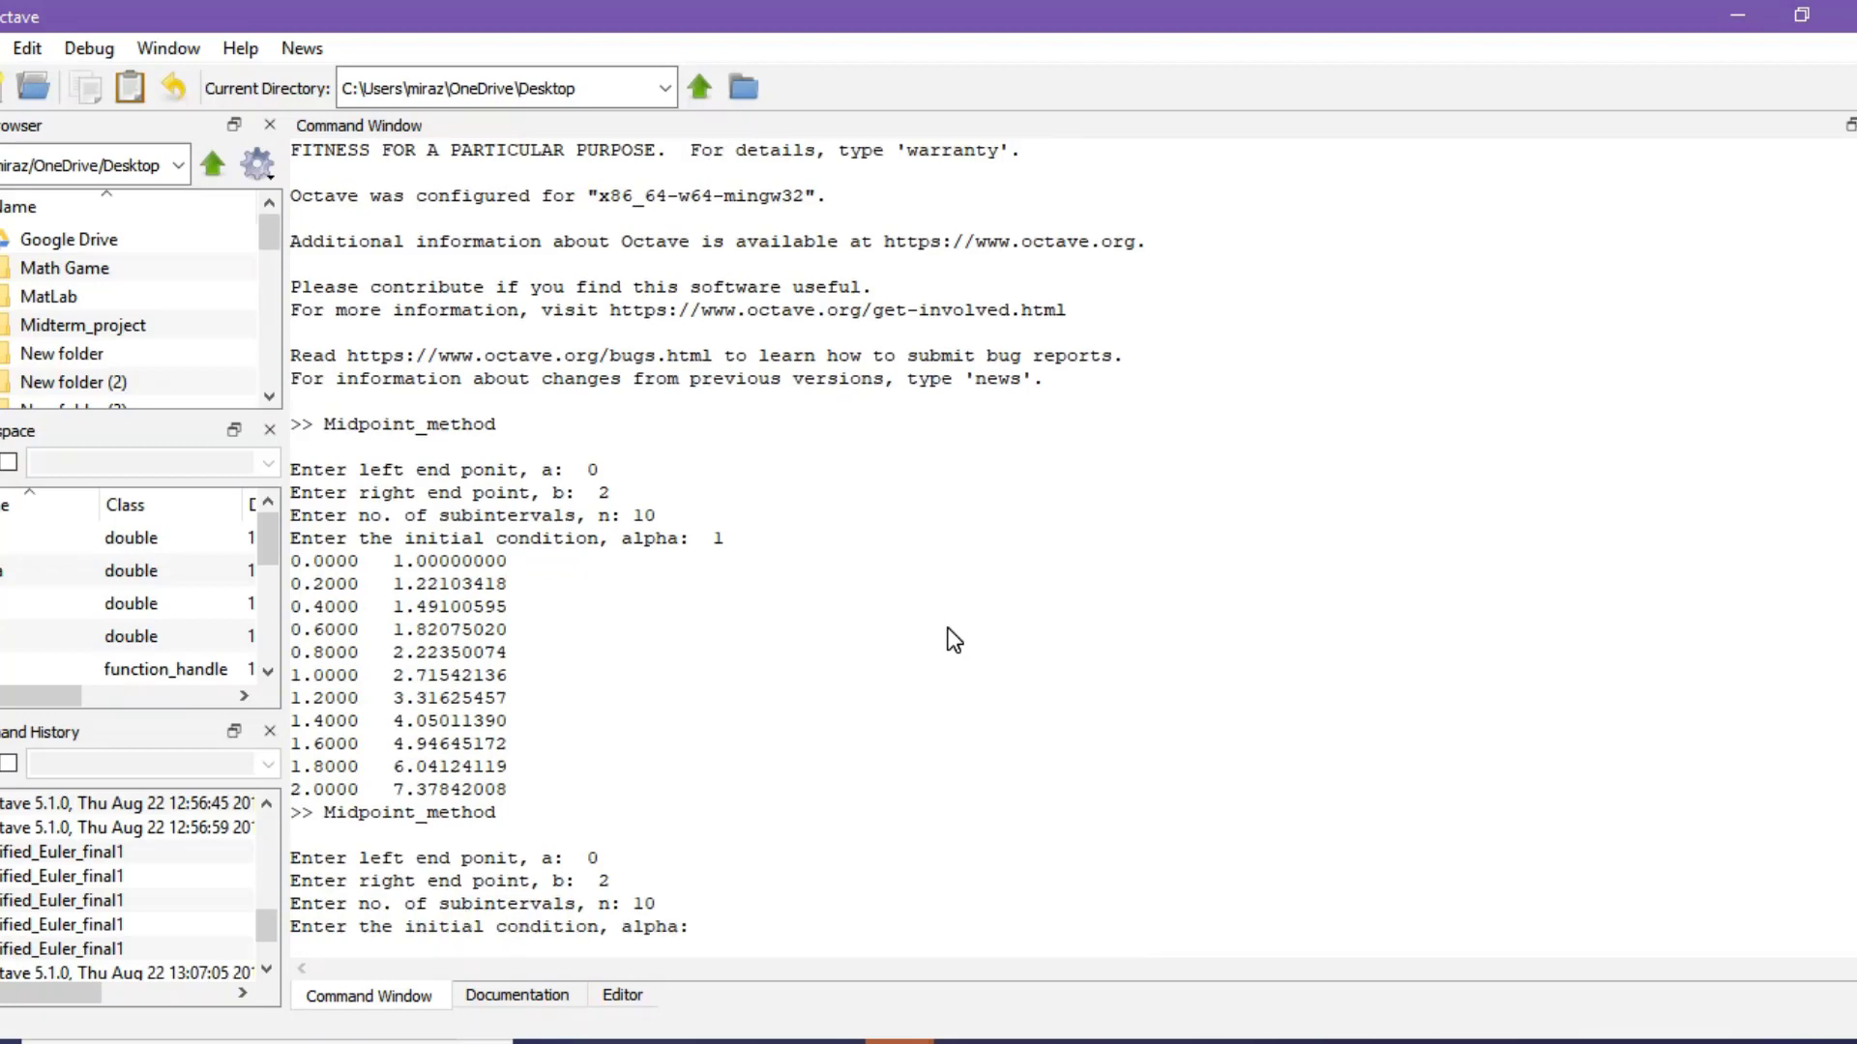
type("1")
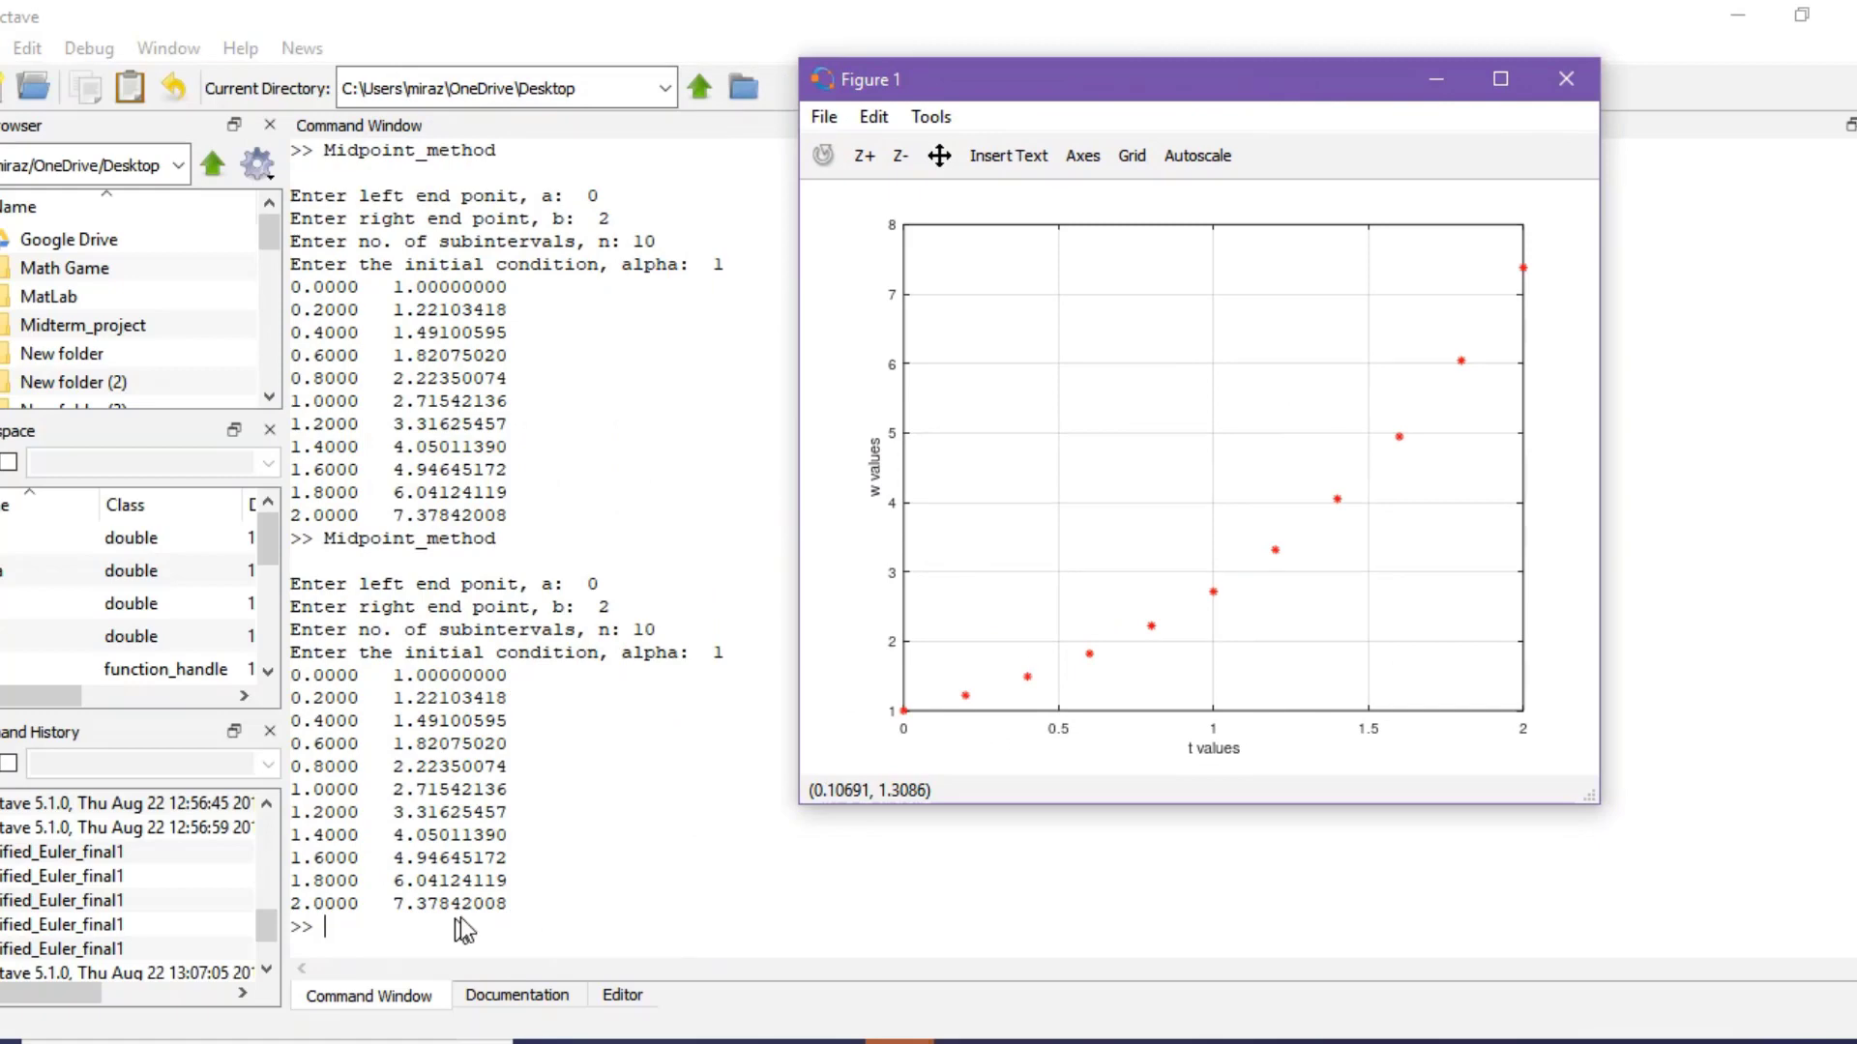
mouse_move(1296, 545)
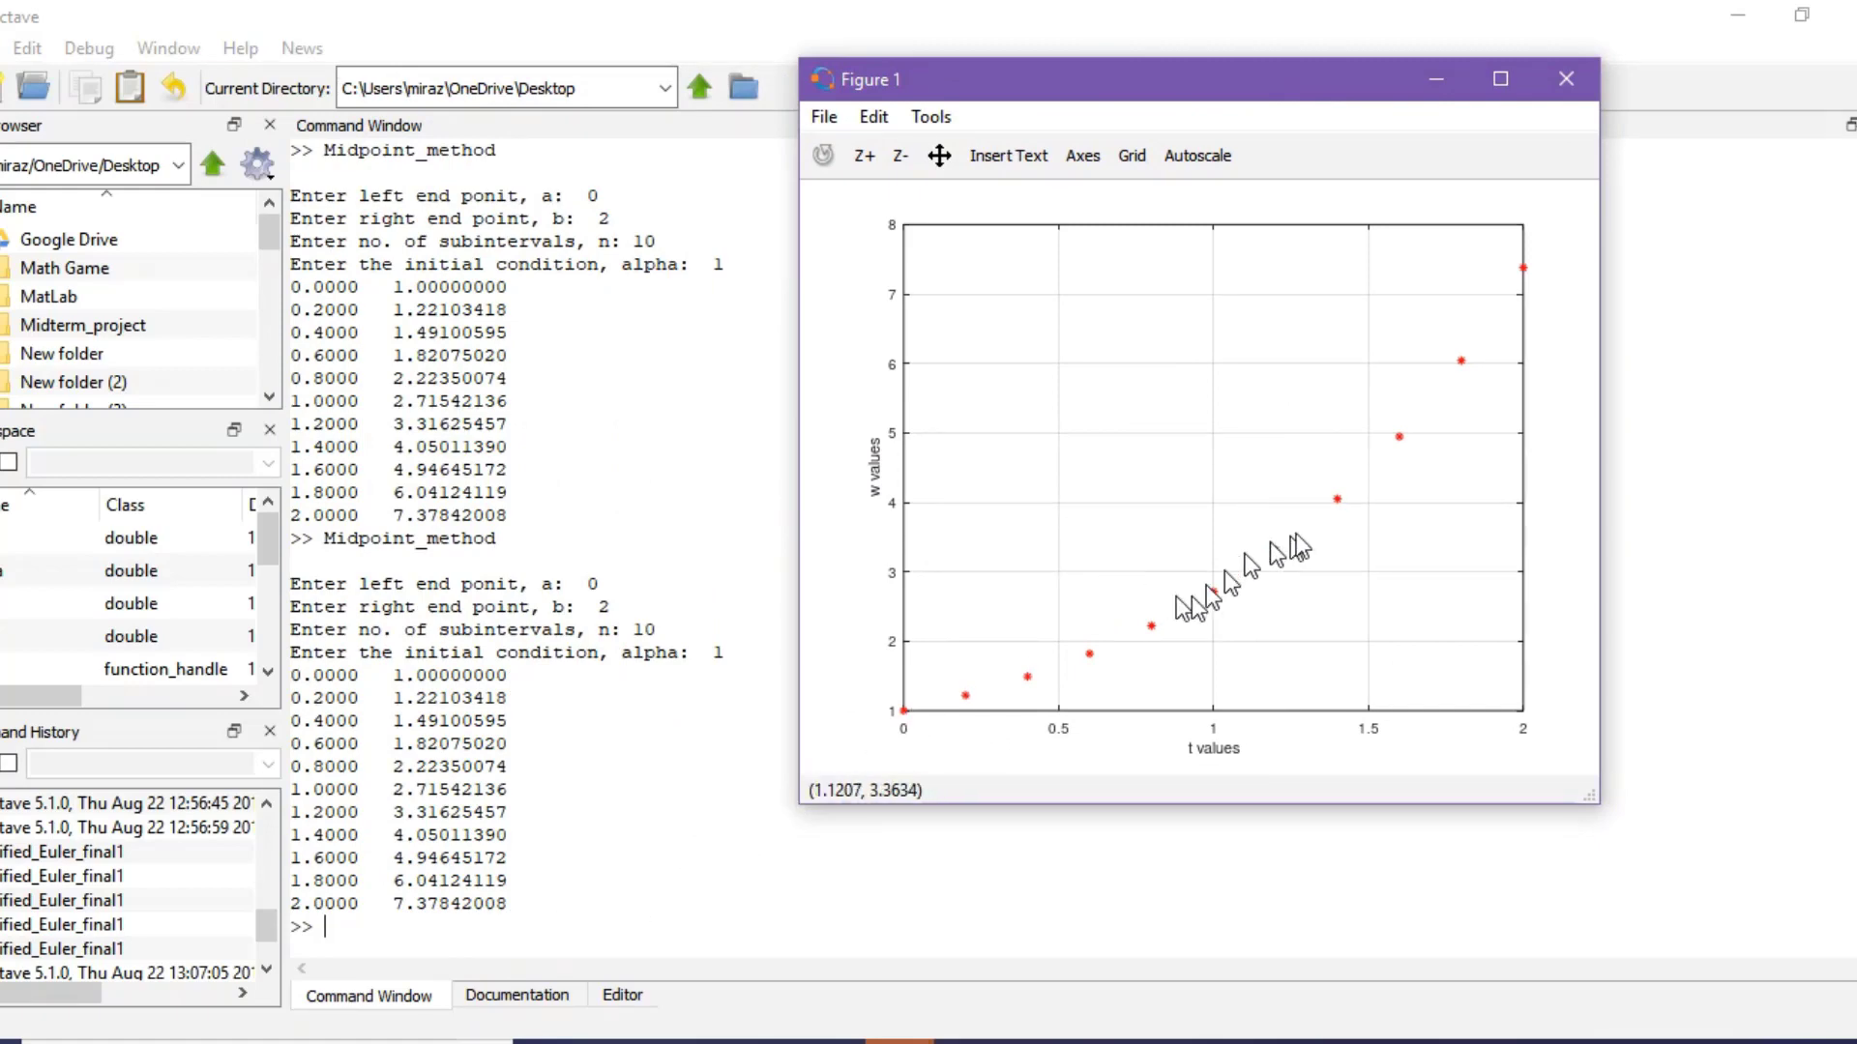
left_click(1564, 79)
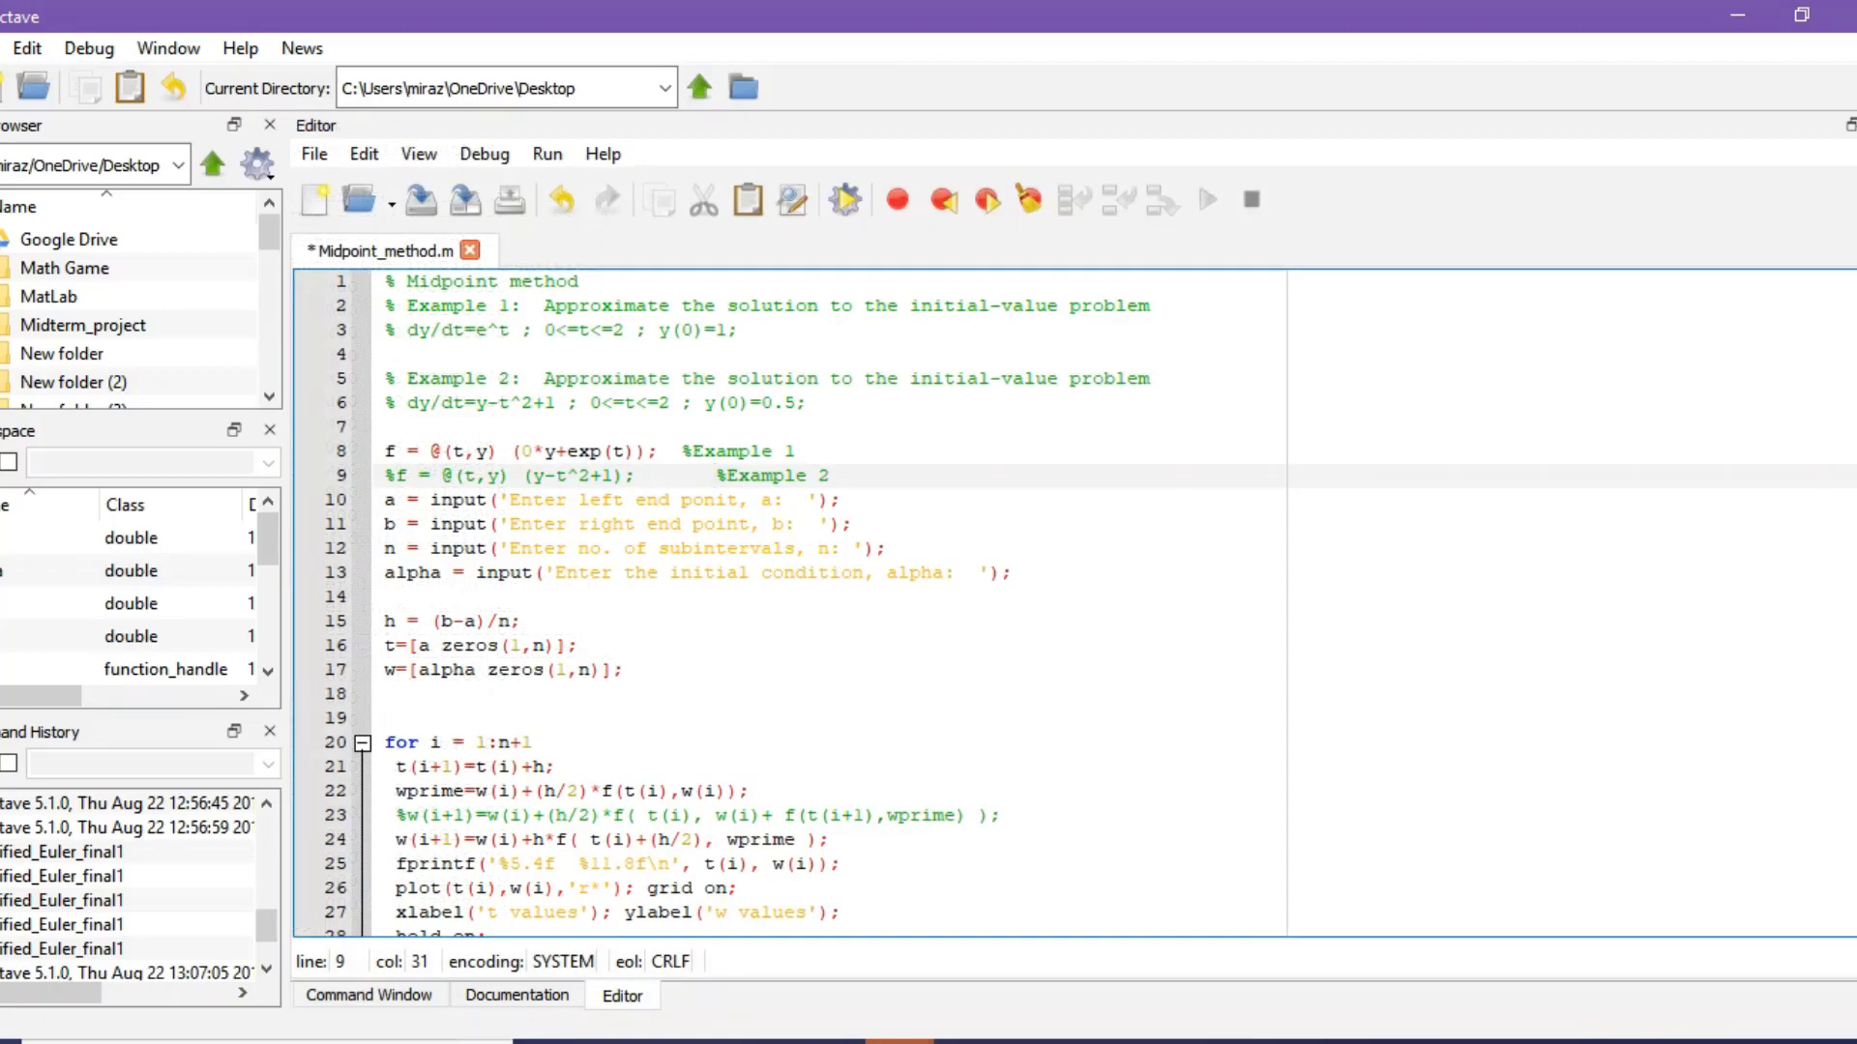
Comment out Example 1's function, activate Example 2's, and rerun Midpoint_method.
left_click(387, 451)
type("%")
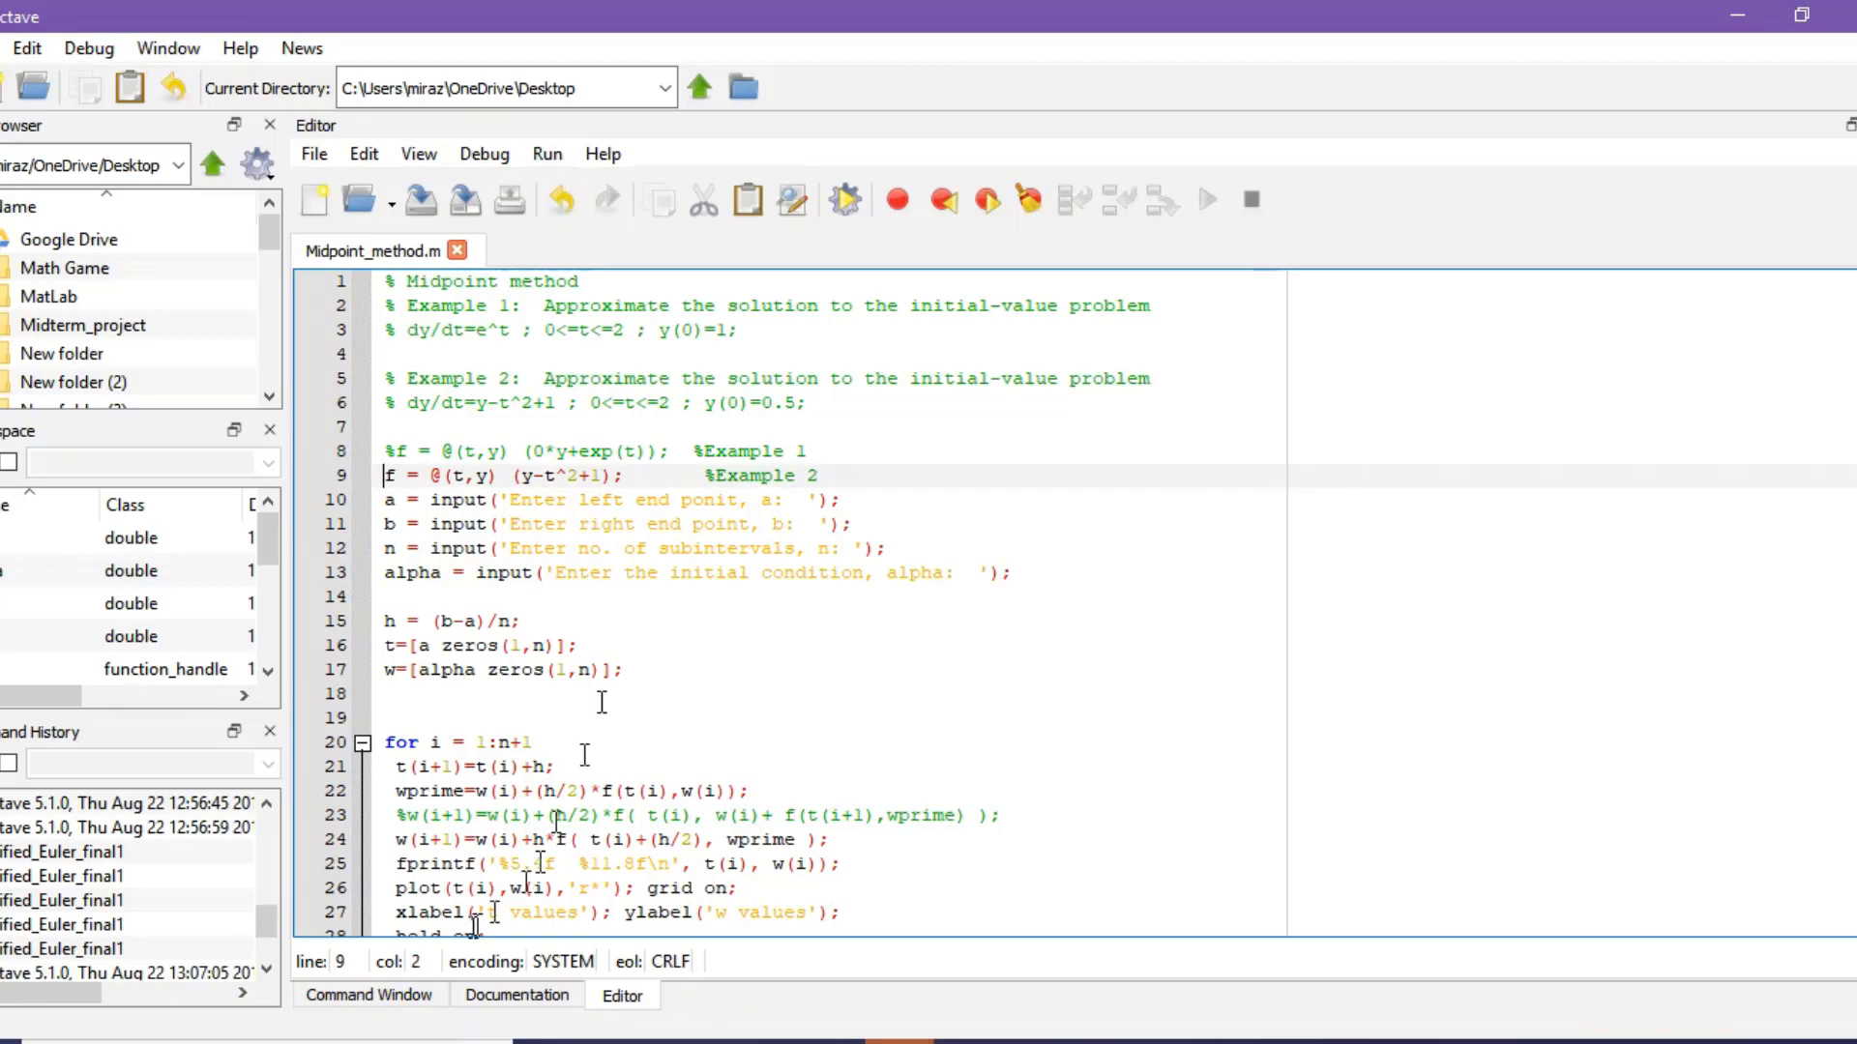
left_click(367, 994)
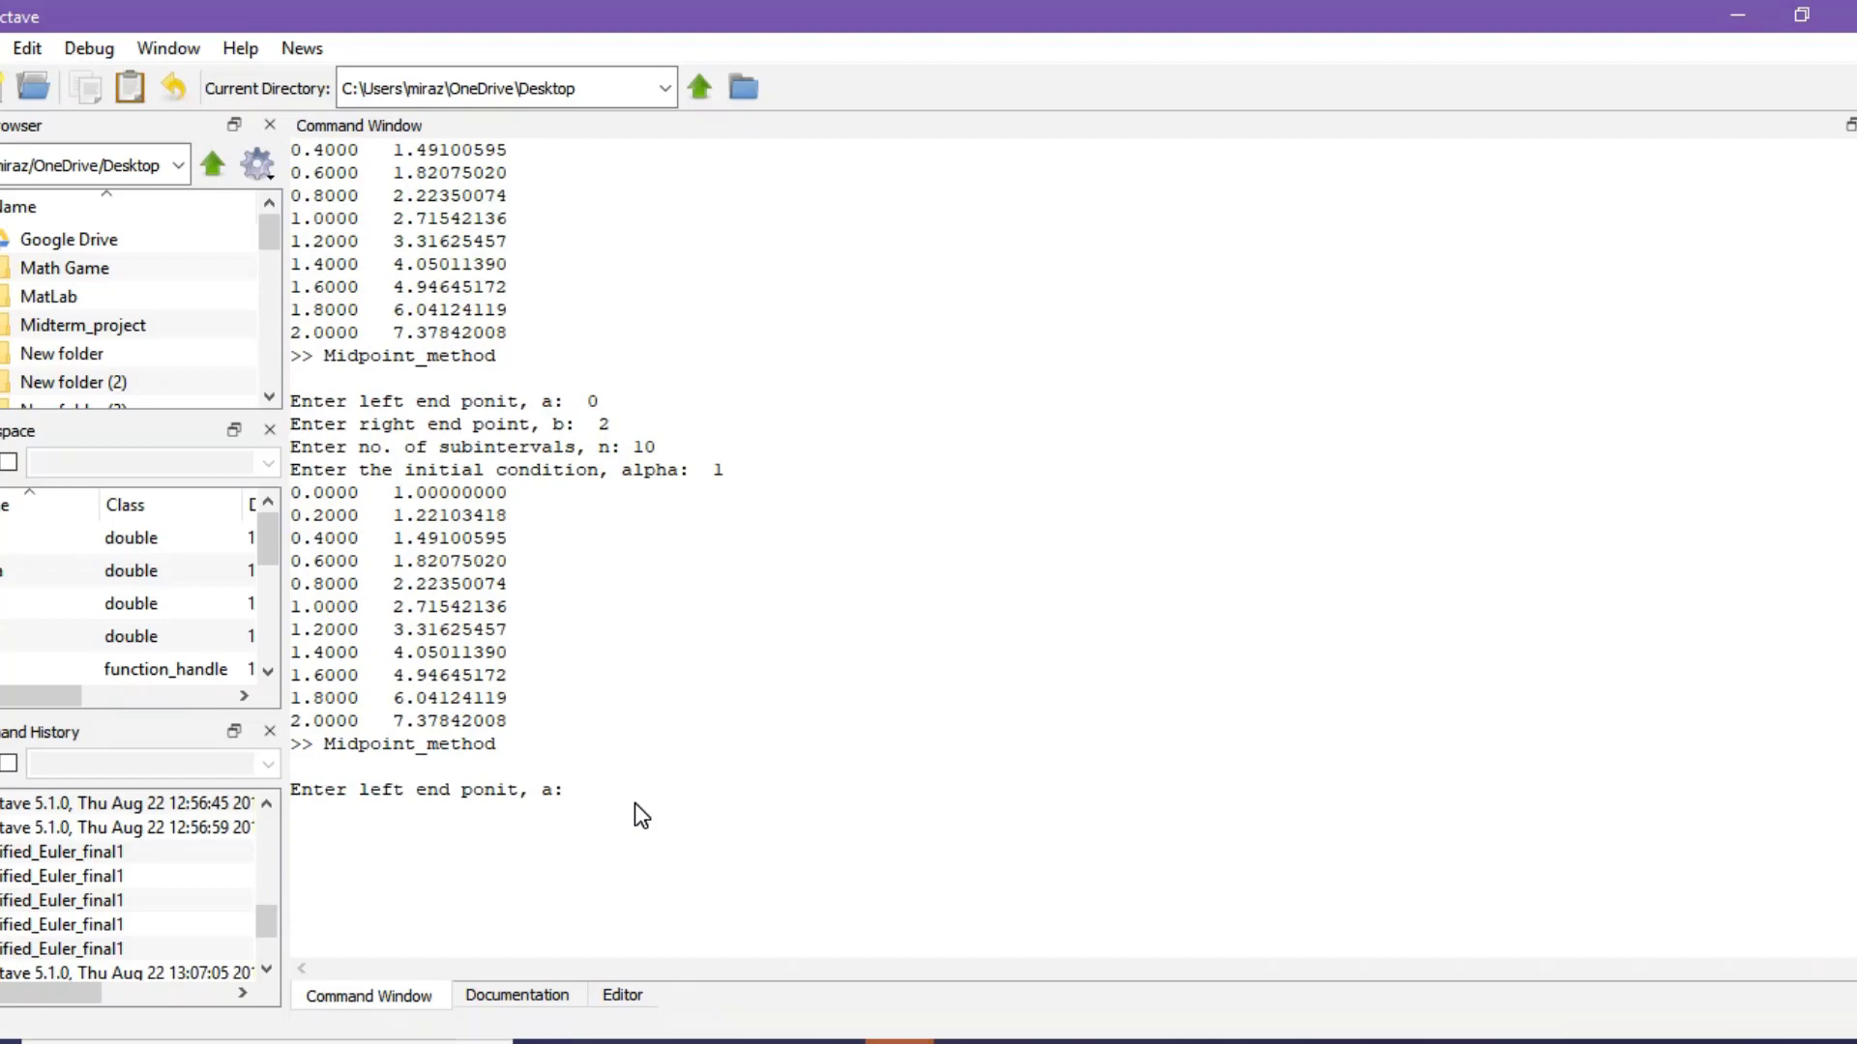
Supply Example 2's inputs a=0, b=2, n=10 and initial condition 0.5.
type("0")
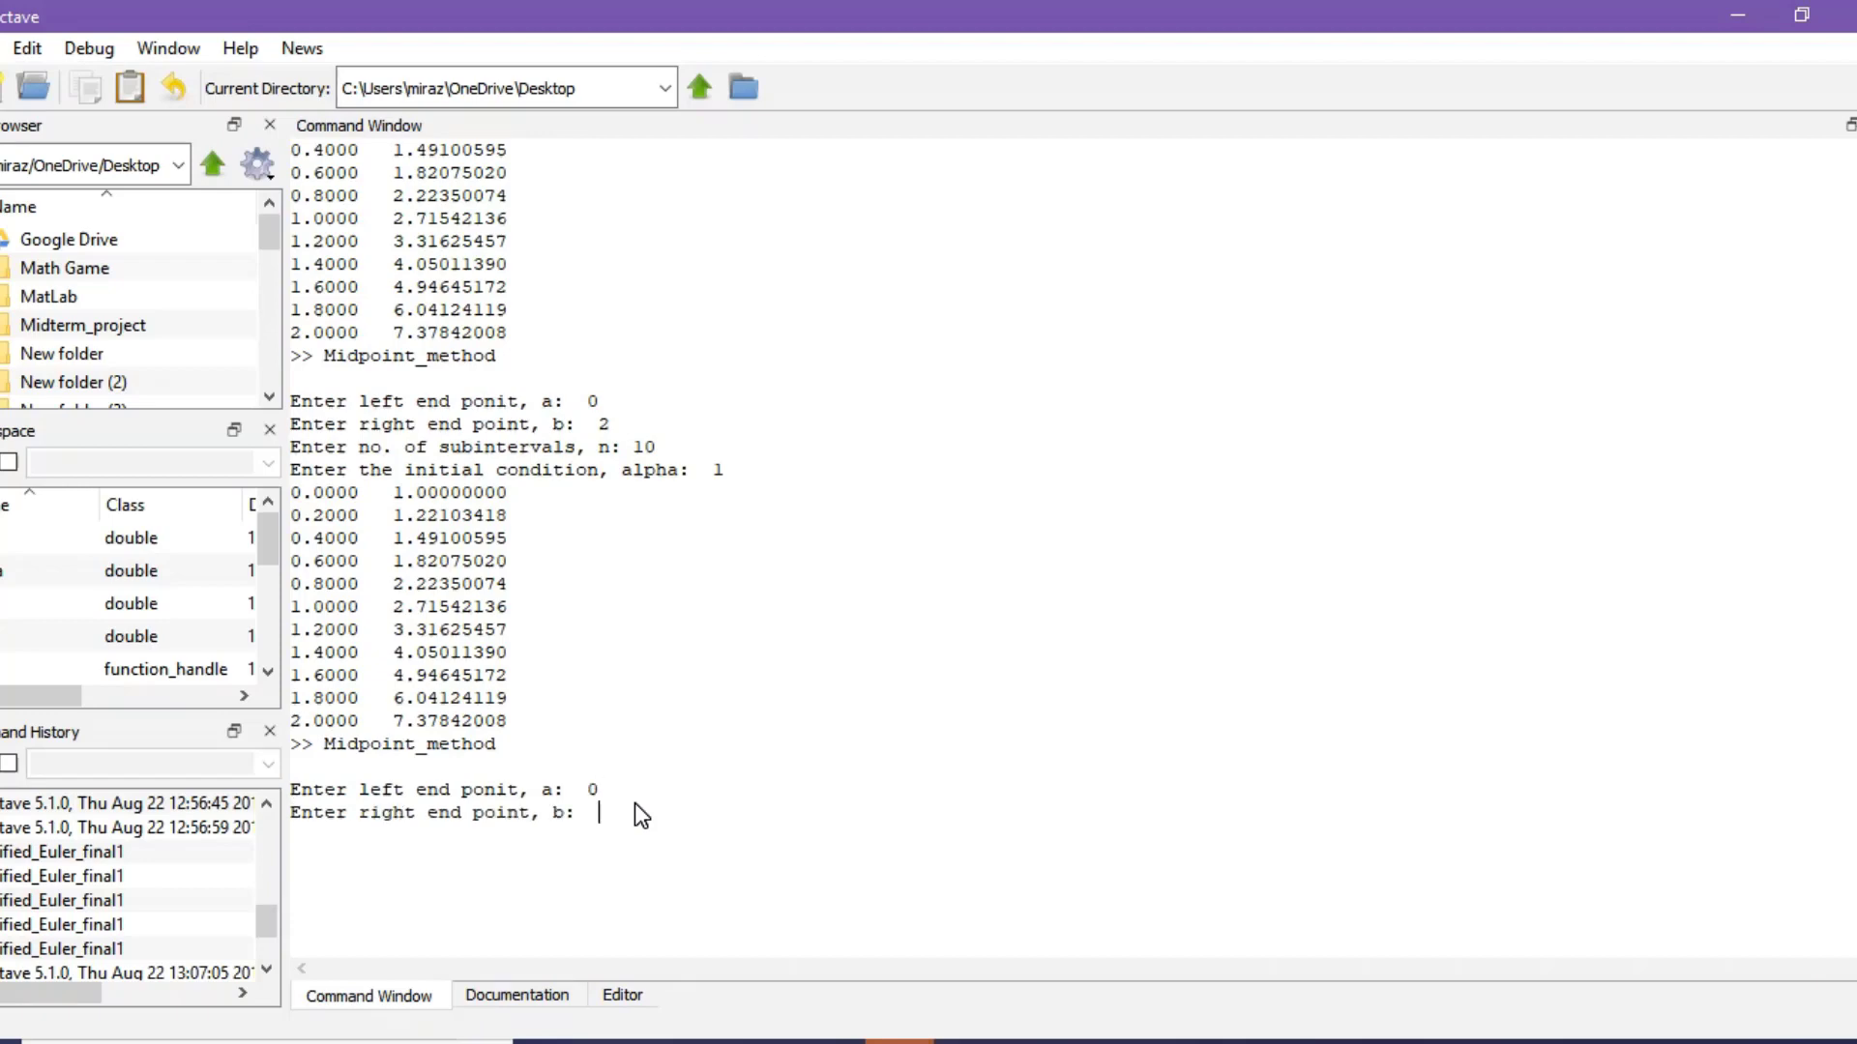
type("2")
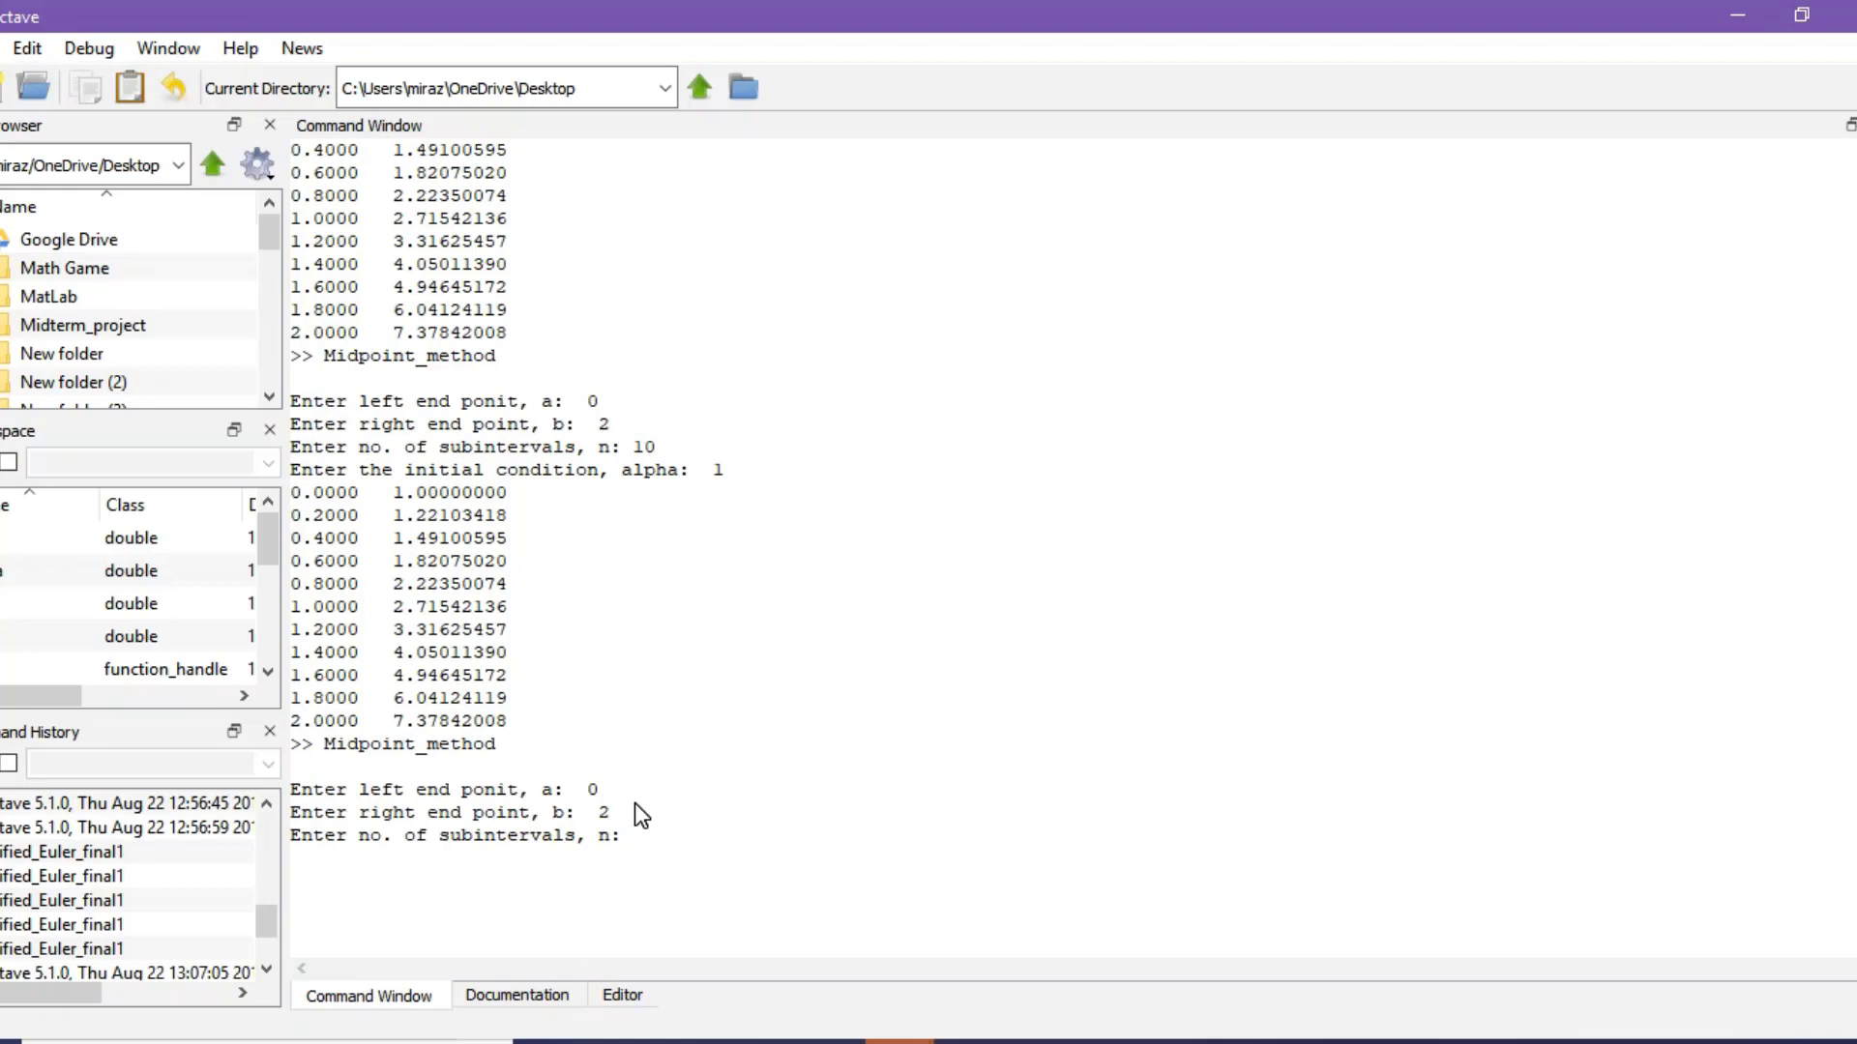
type("10")
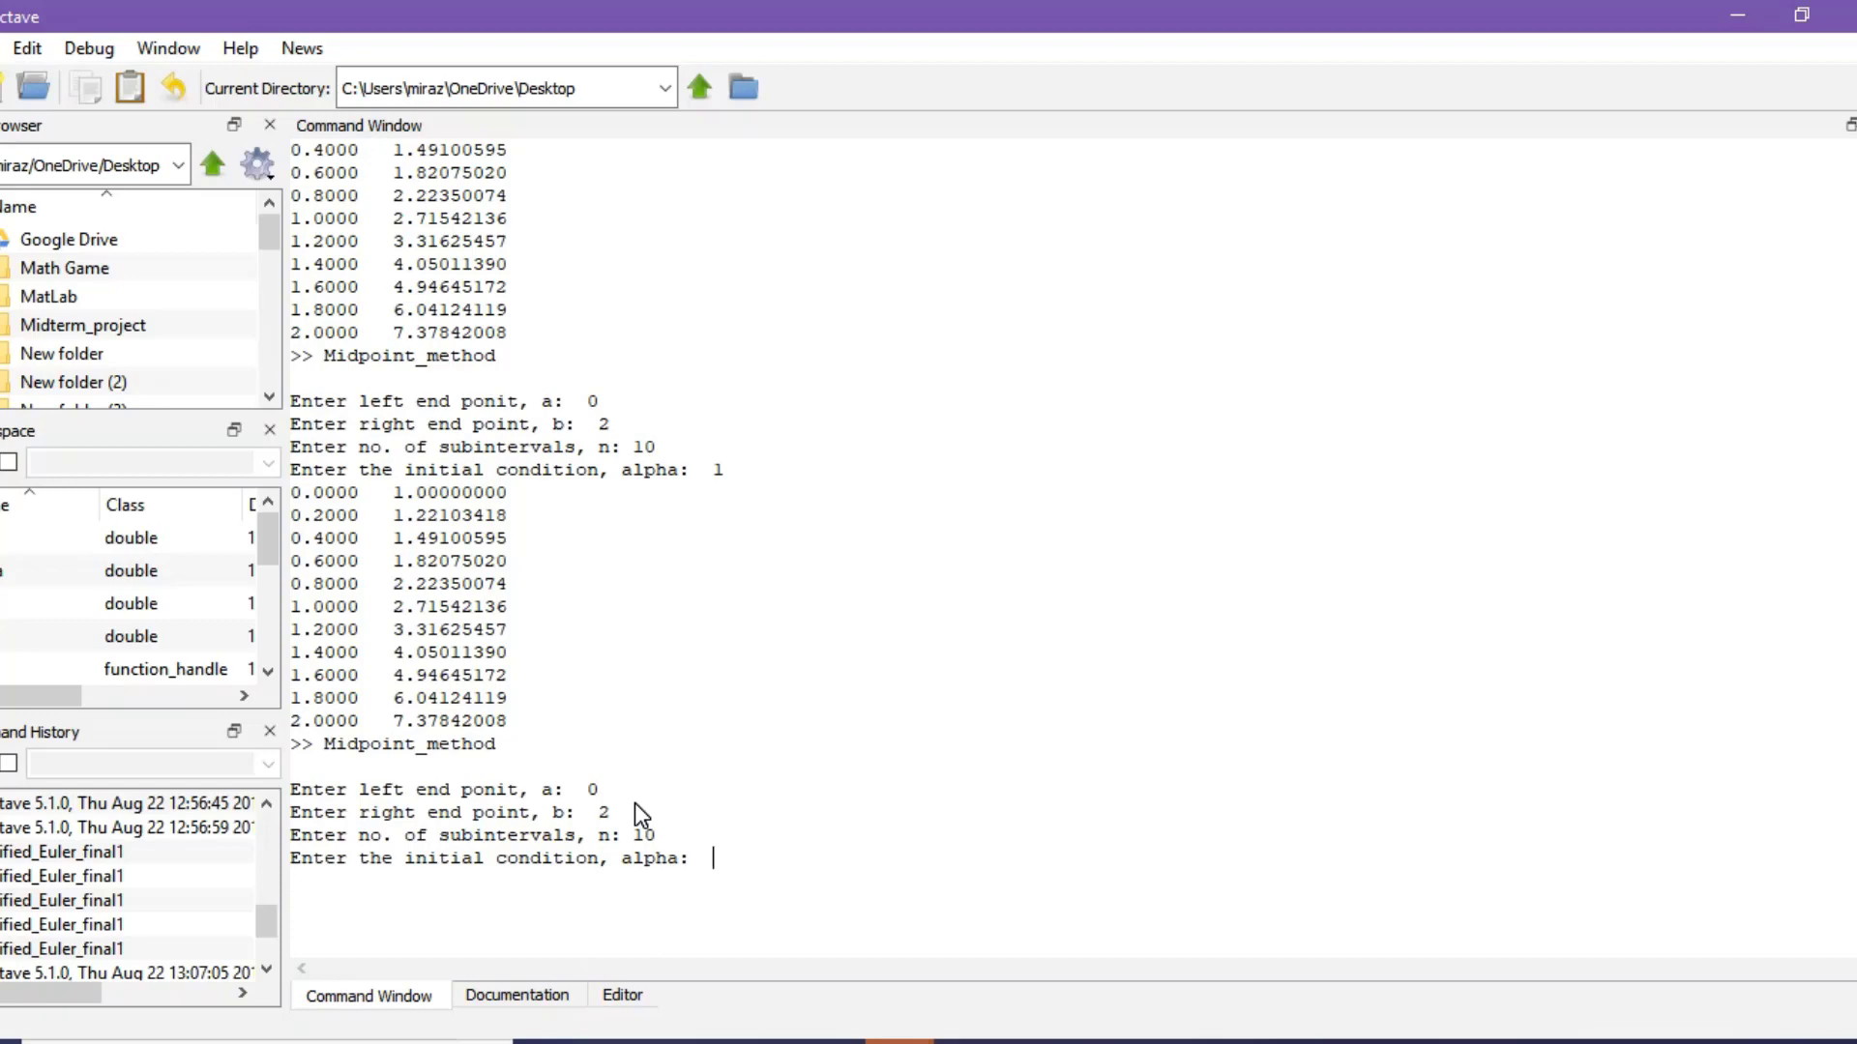
type("0")
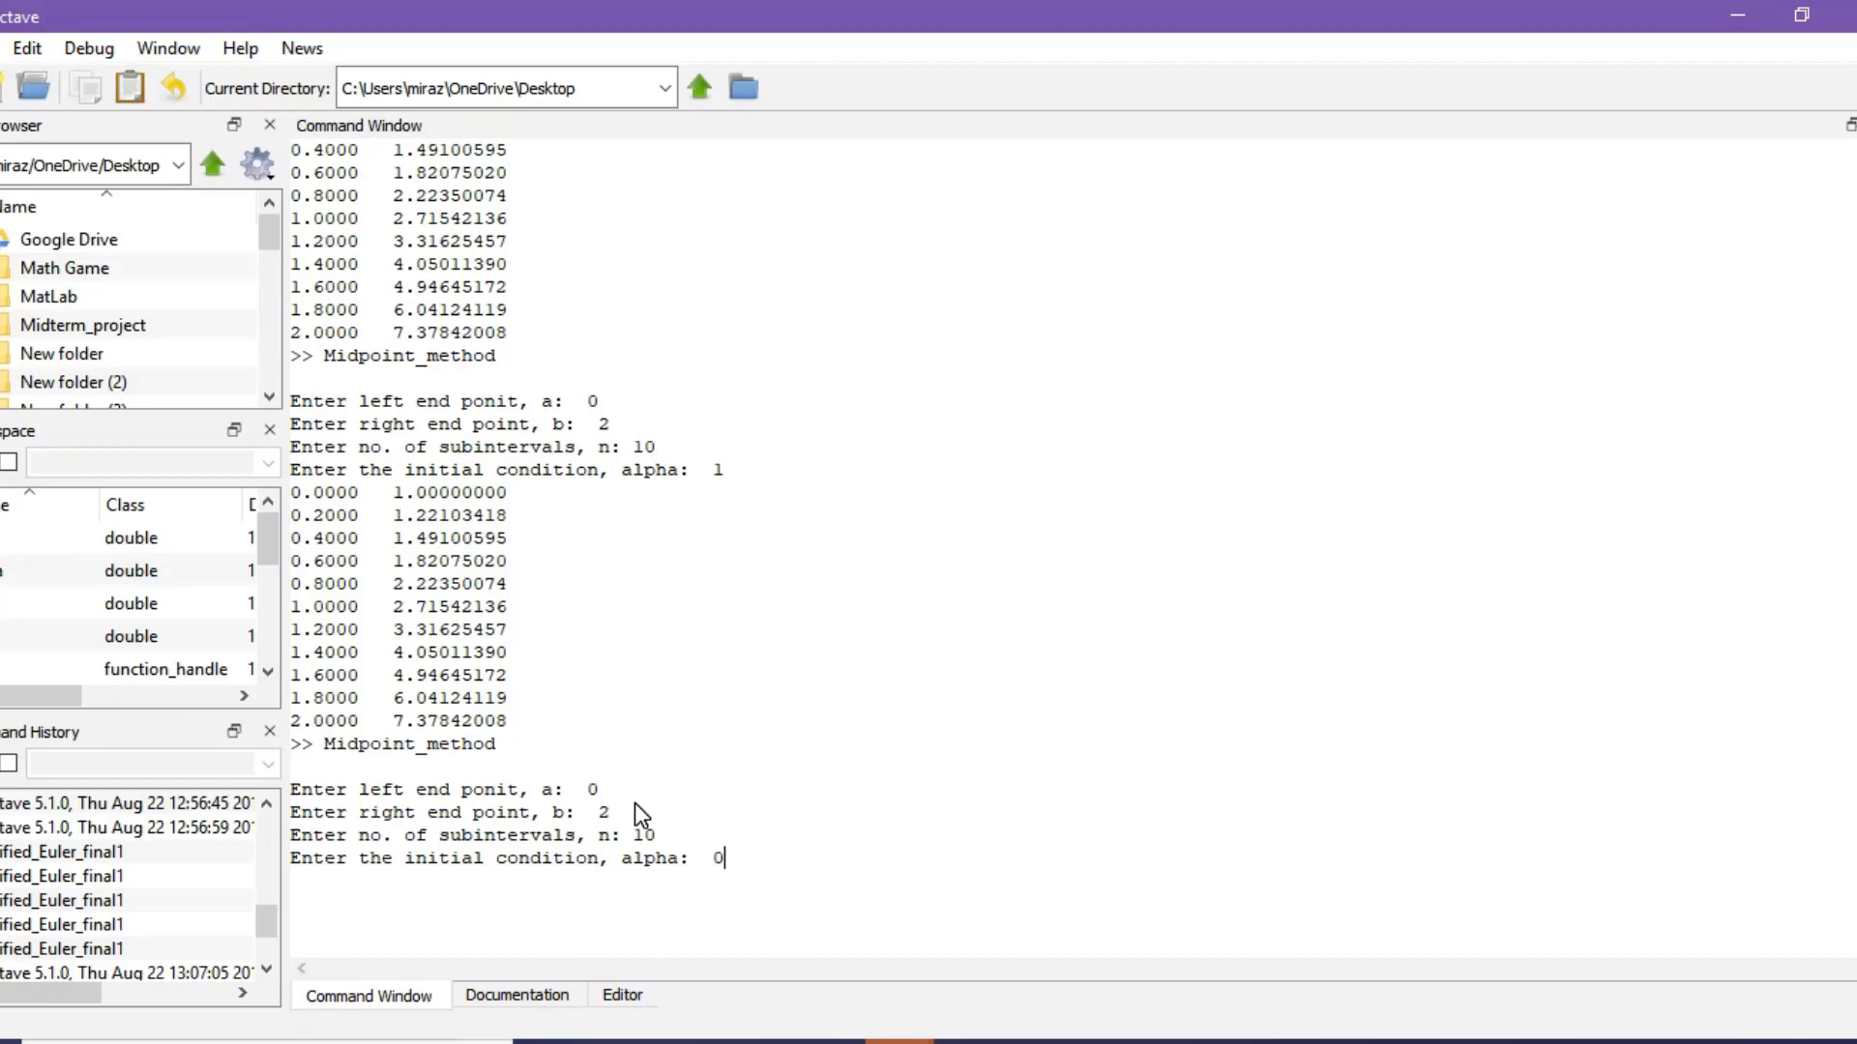
type(".5")
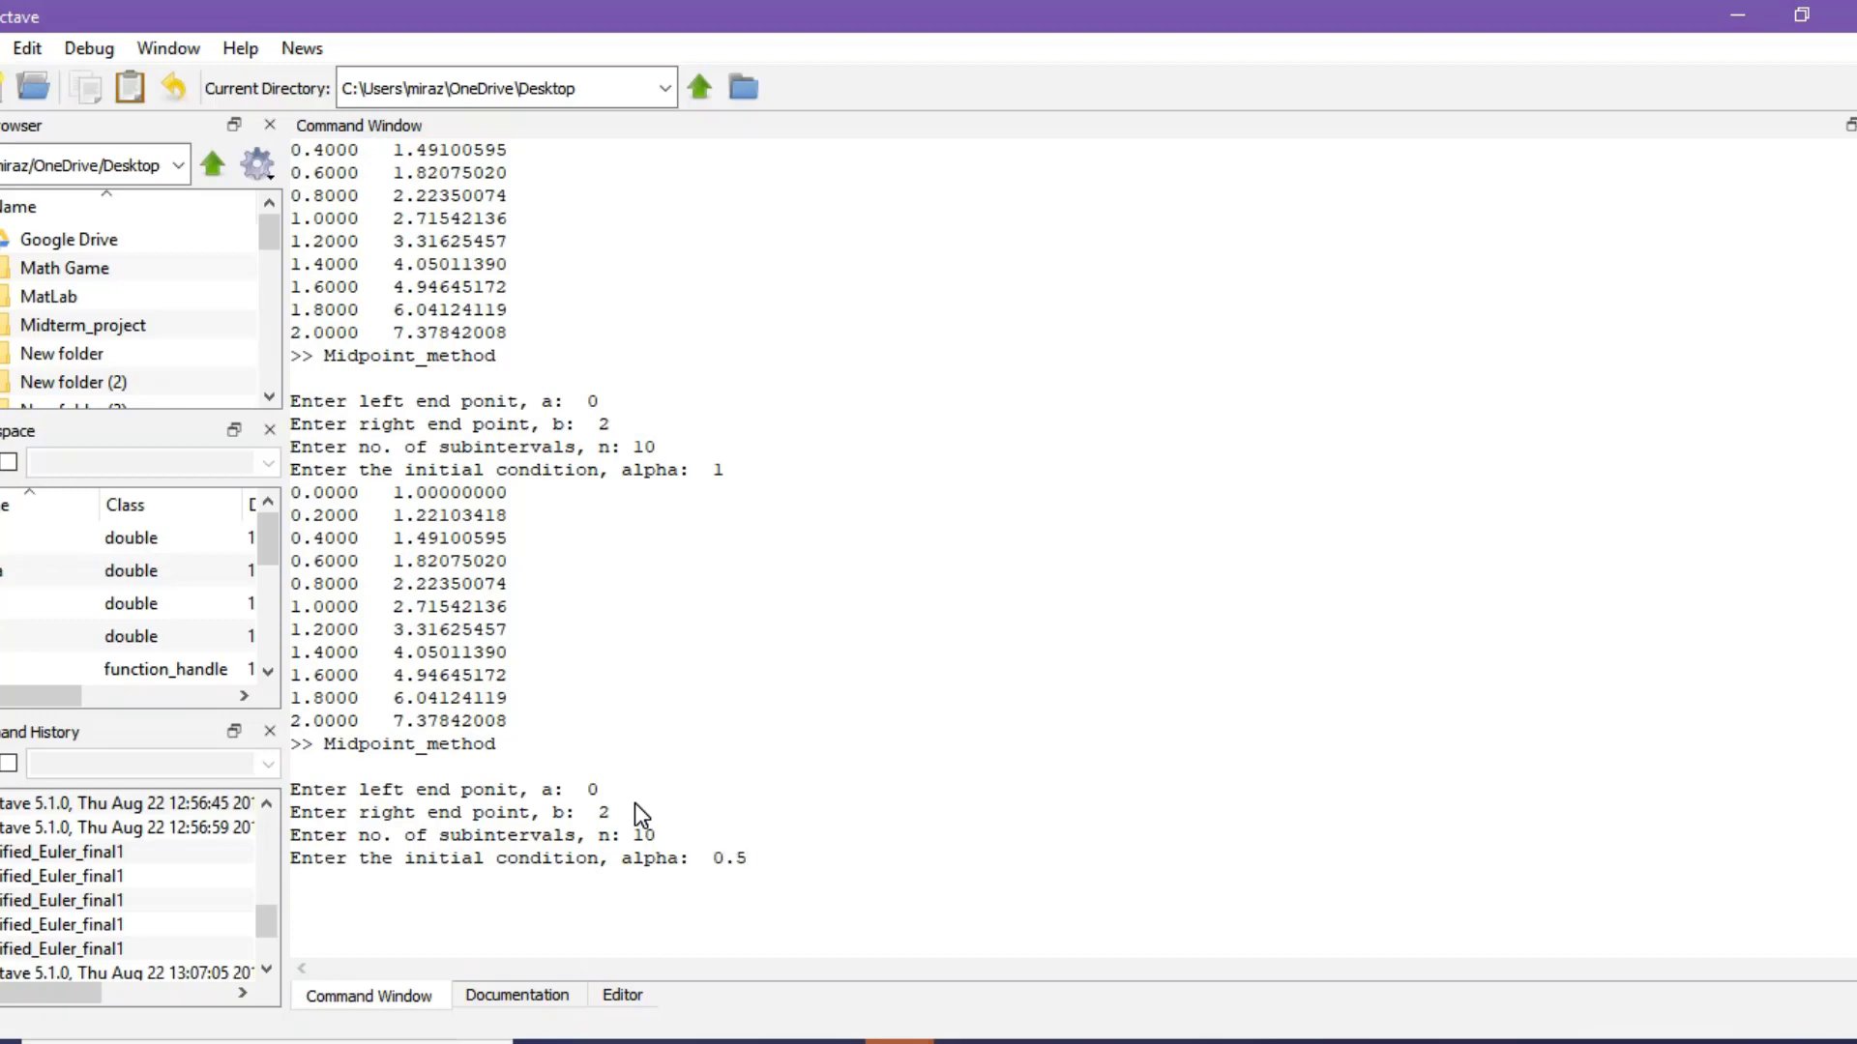